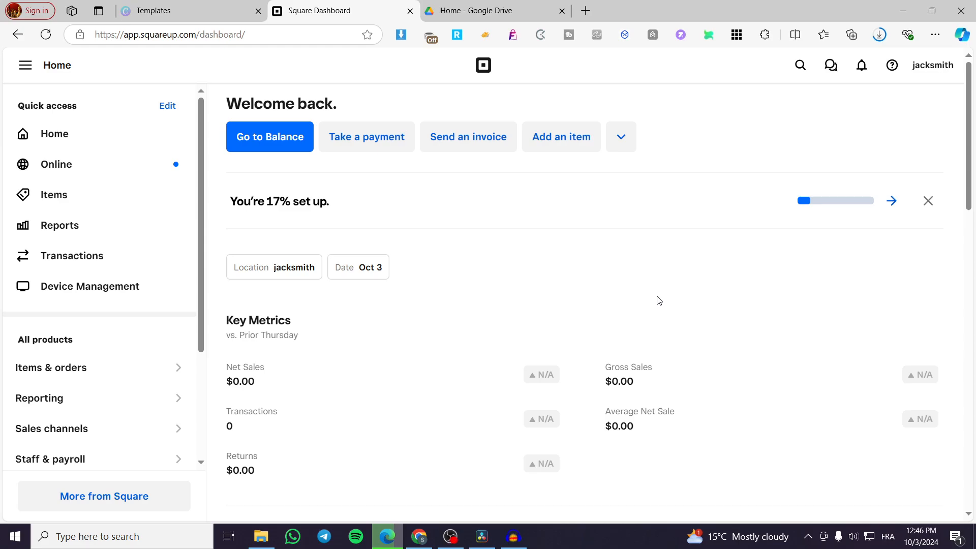
mouse_move(270, 309)
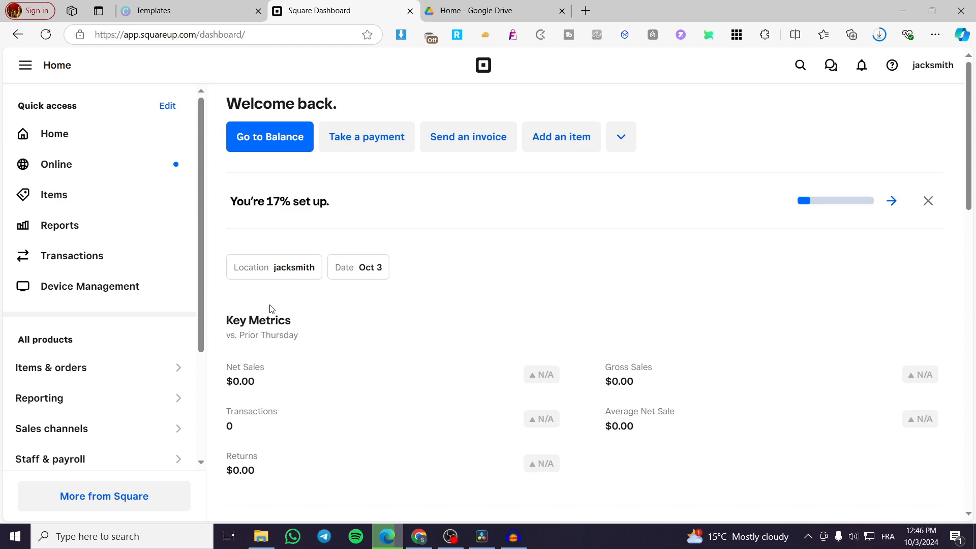
mouse_move(513, 313)
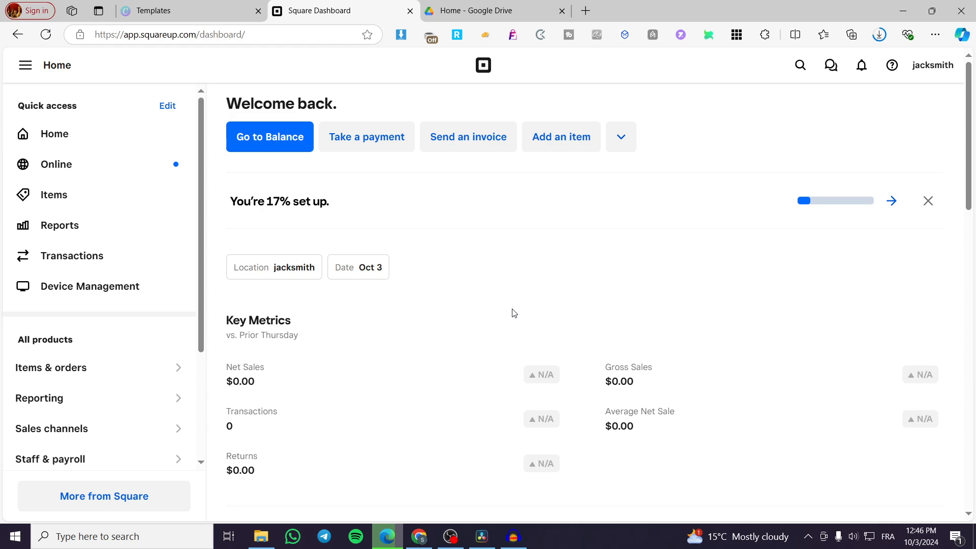
mouse_move(561, 271)
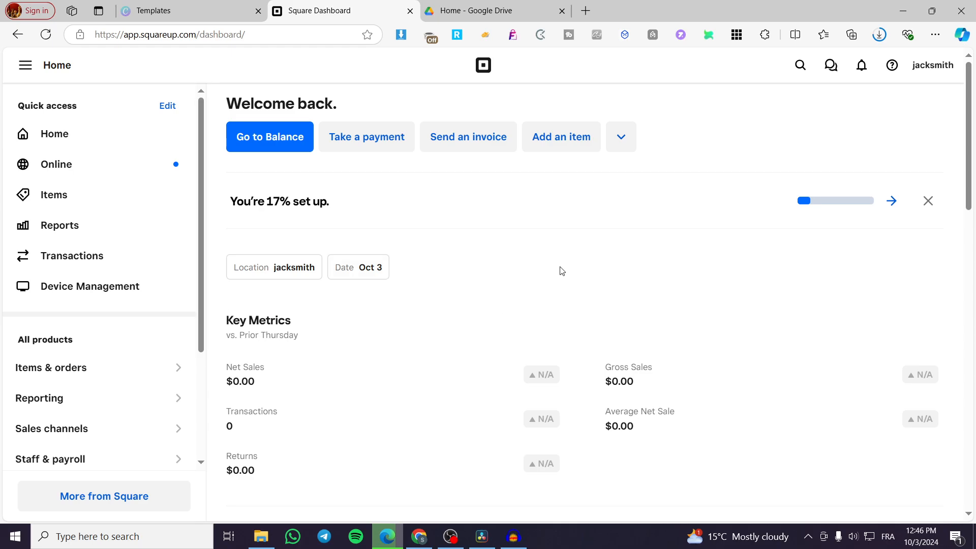
mouse_move(401, 263)
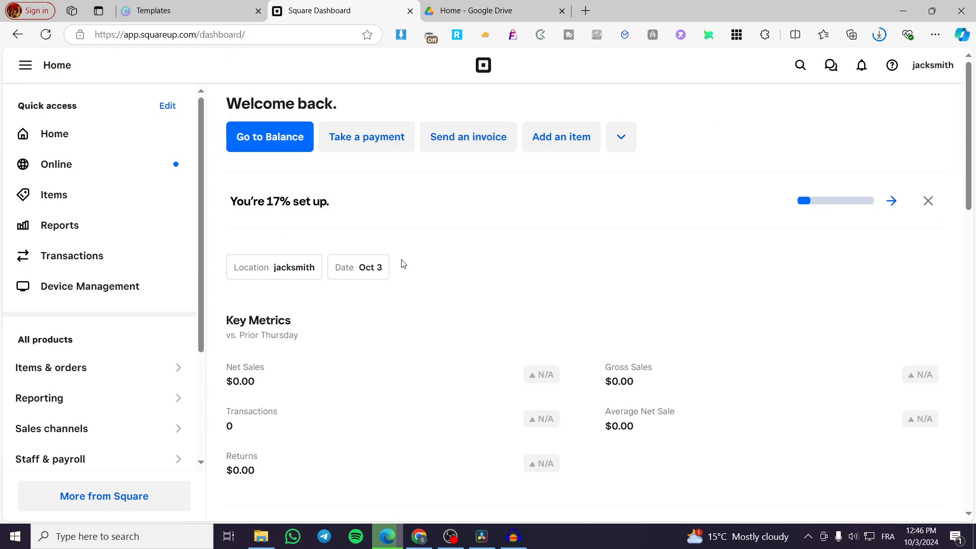
mouse_move(754, 293)
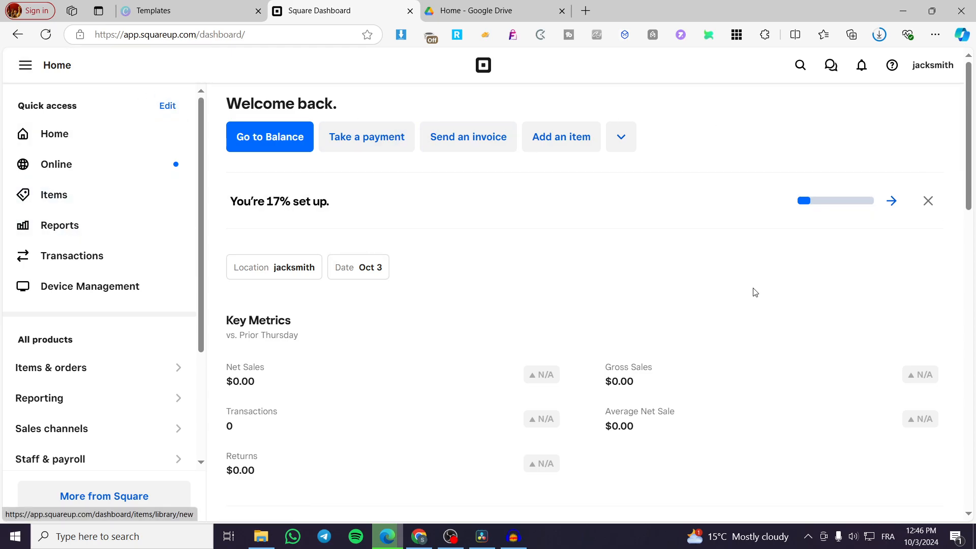
mouse_move(752, 279)
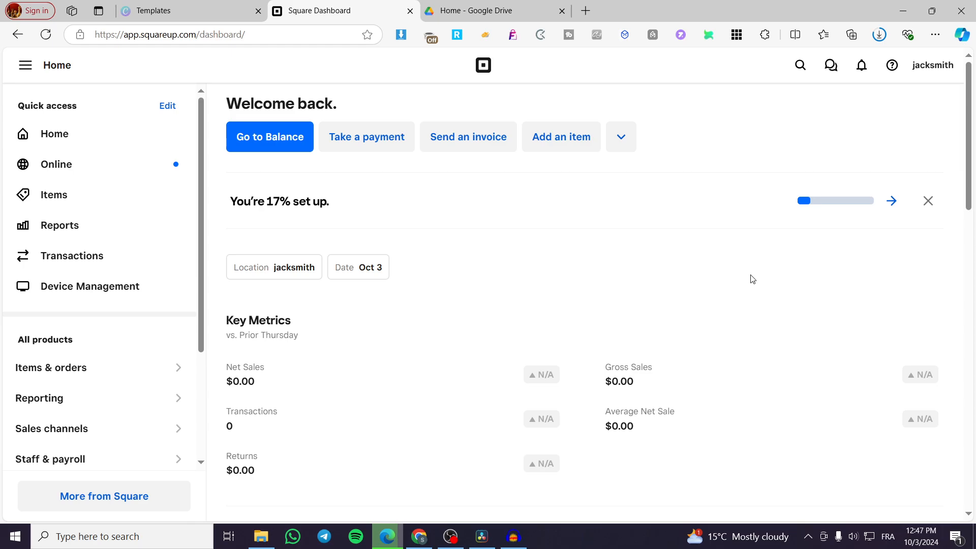
mouse_move(845, 286)
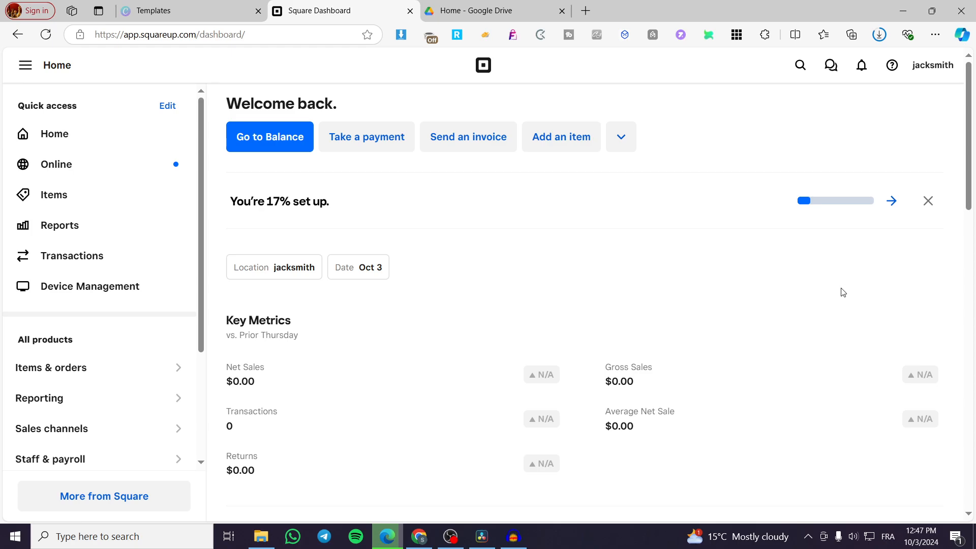
mouse_move(872, 311)
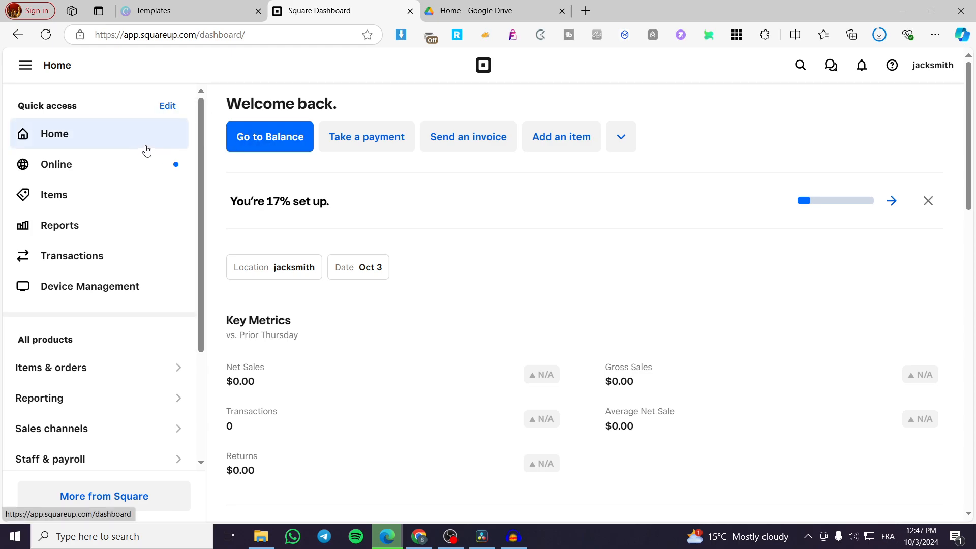
mouse_move(205, 119)
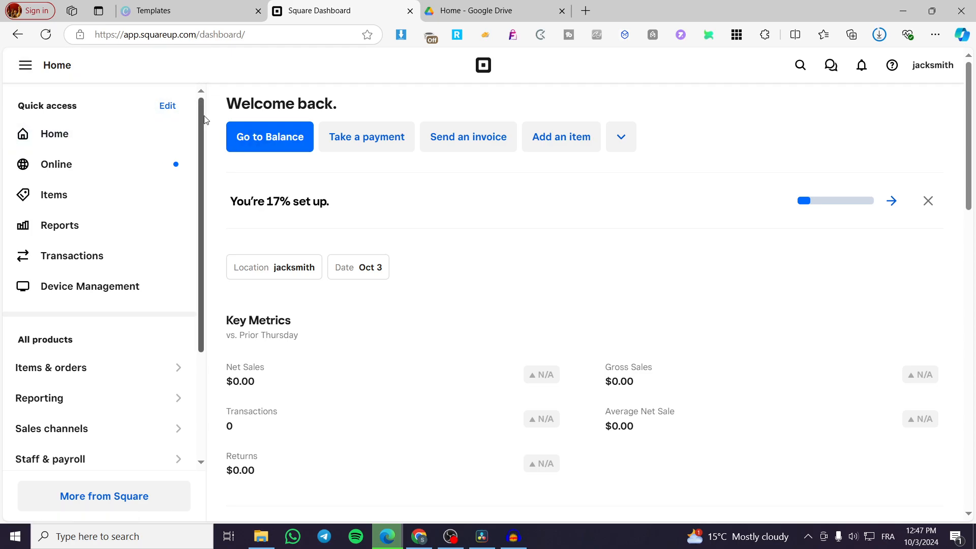
mouse_move(923, 222)
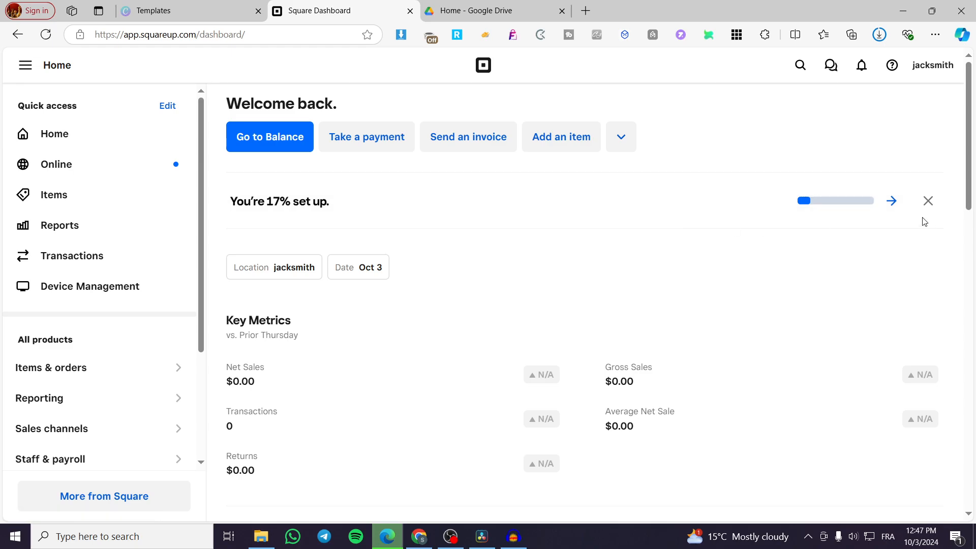
mouse_move(890, 201)
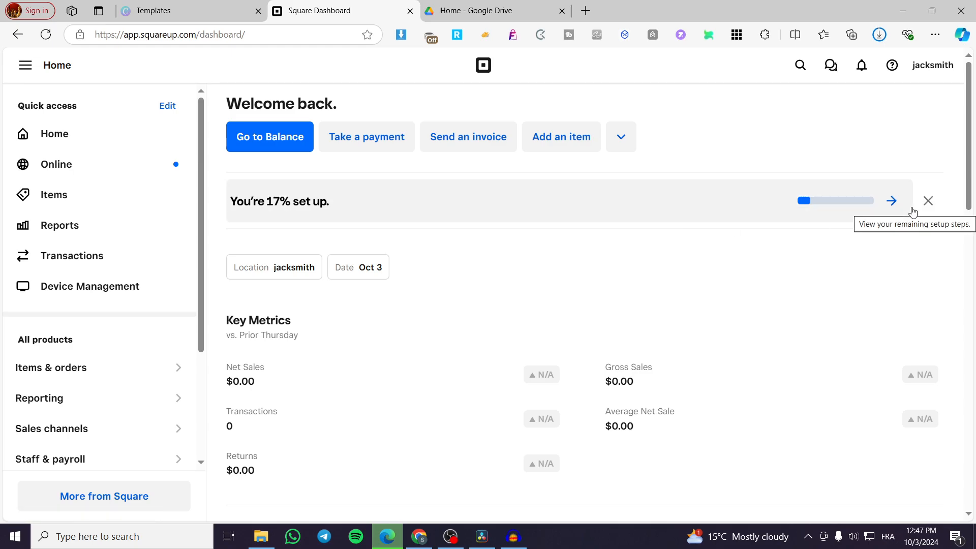
mouse_move(72, 255)
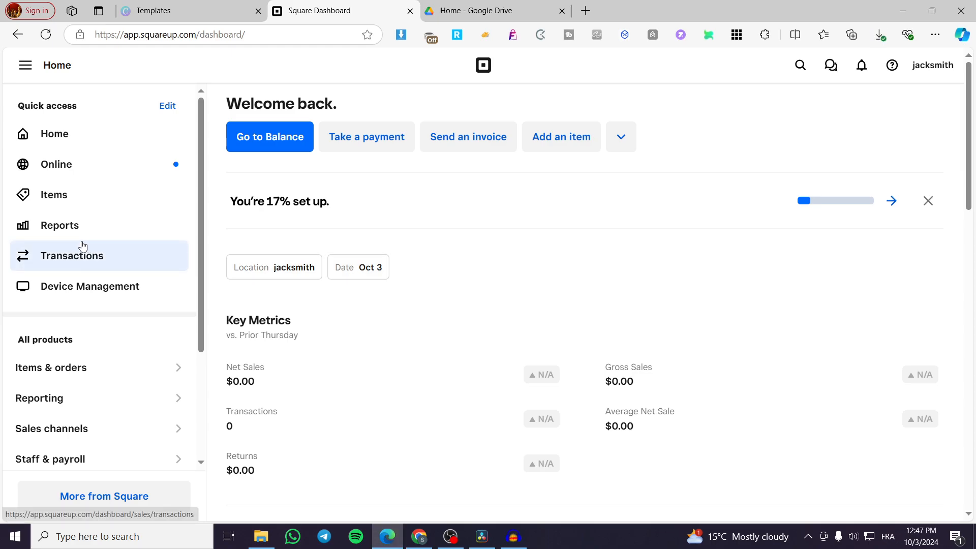
mouse_move(124, 133)
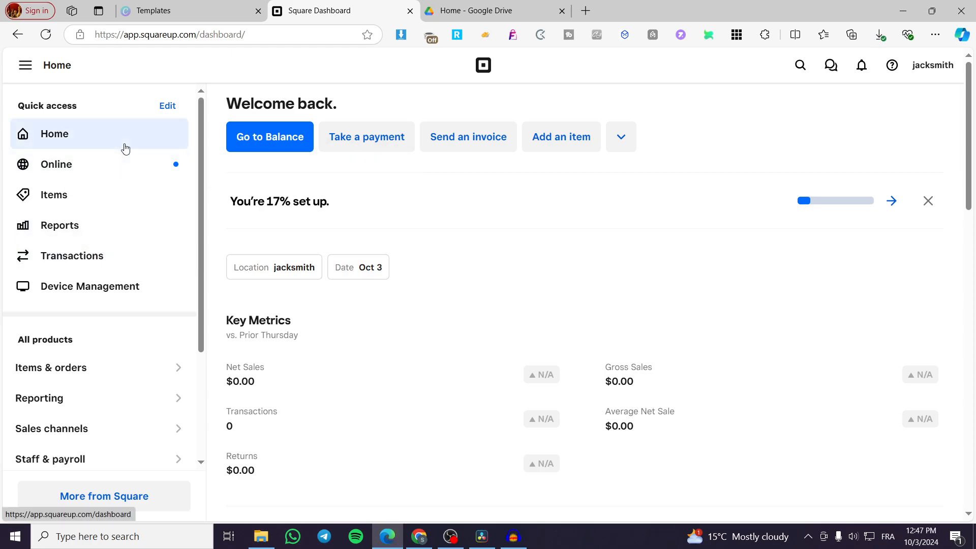
mouse_move(27, 120)
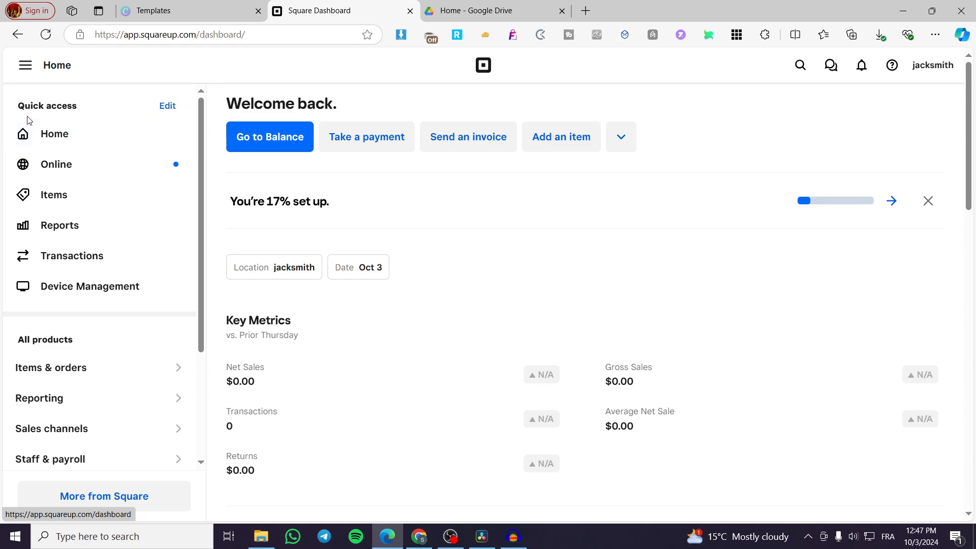
Step: Scroll the sidebar and open the Settings flyout listing Account & Settings, Device Management, App integrations
scroll("down", 3)
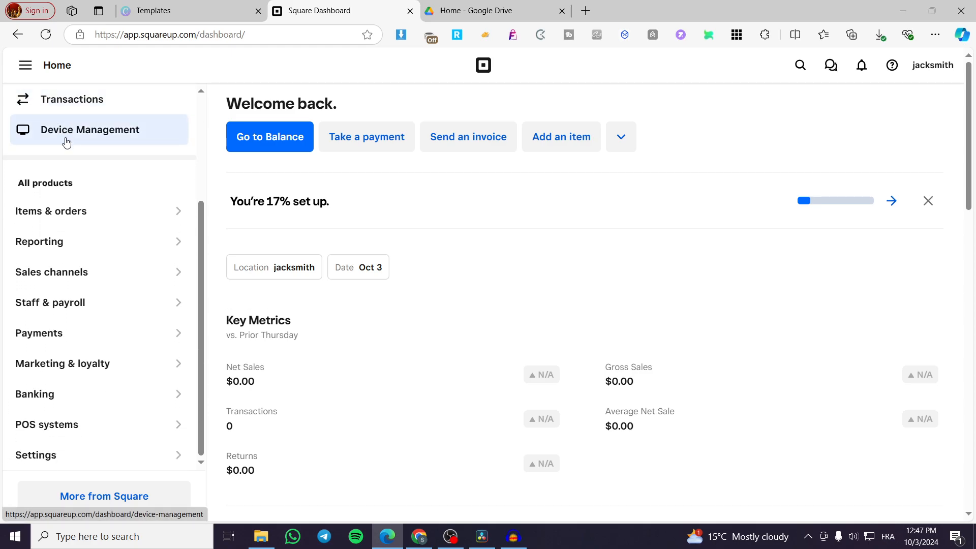
mouse_move(50, 459)
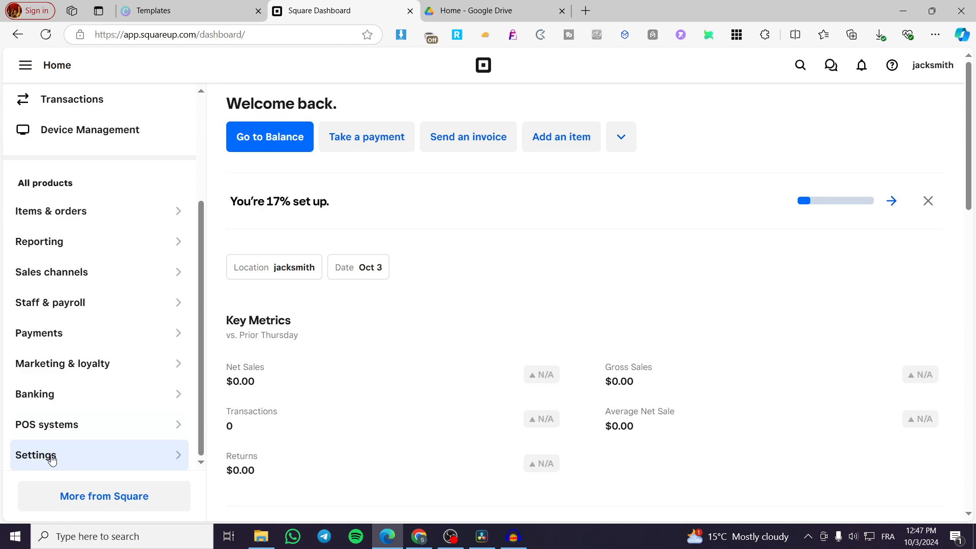
mouse_move(39, 464)
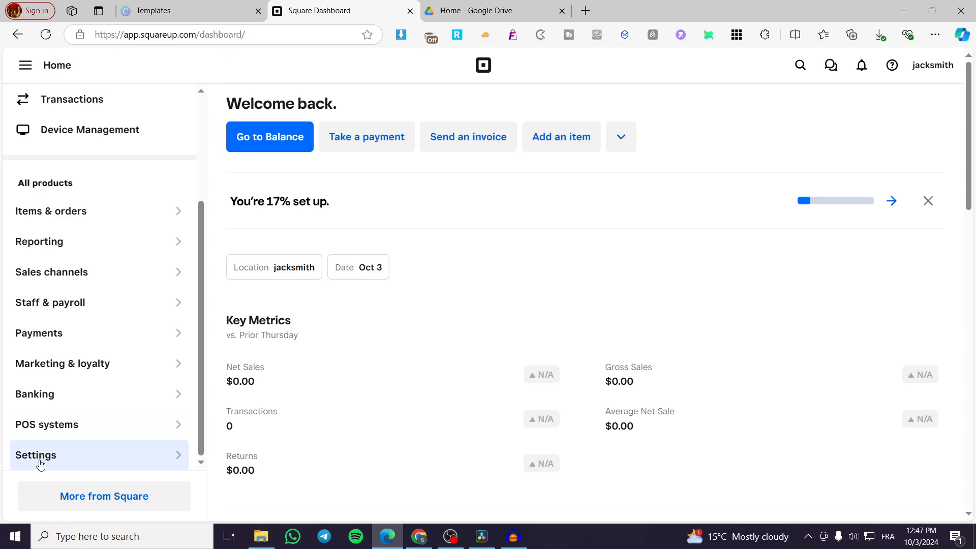
left_click(35, 454)
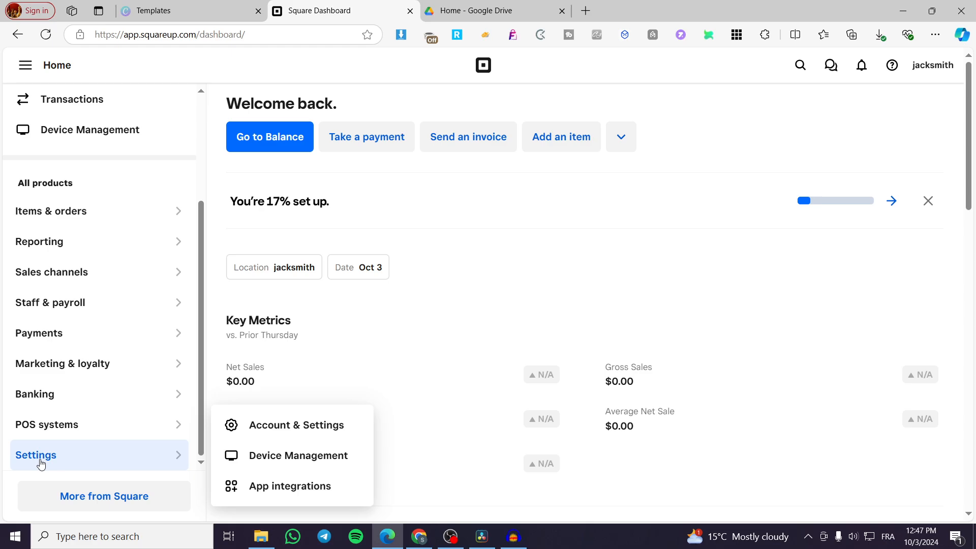
mouse_move(303, 463)
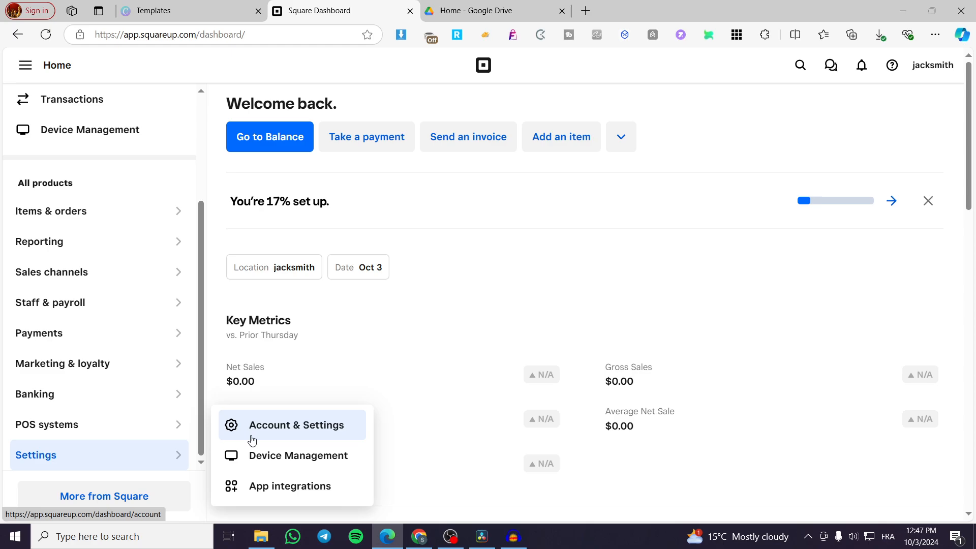
mouse_move(255, 501)
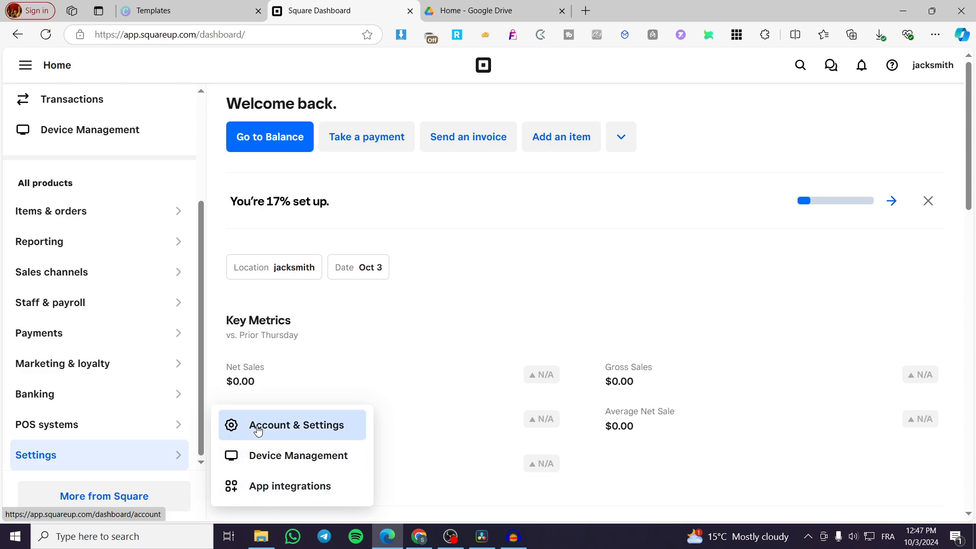
Step: On Account & Settings, collapse Personal Information and expand Business information
left_click(295, 424)
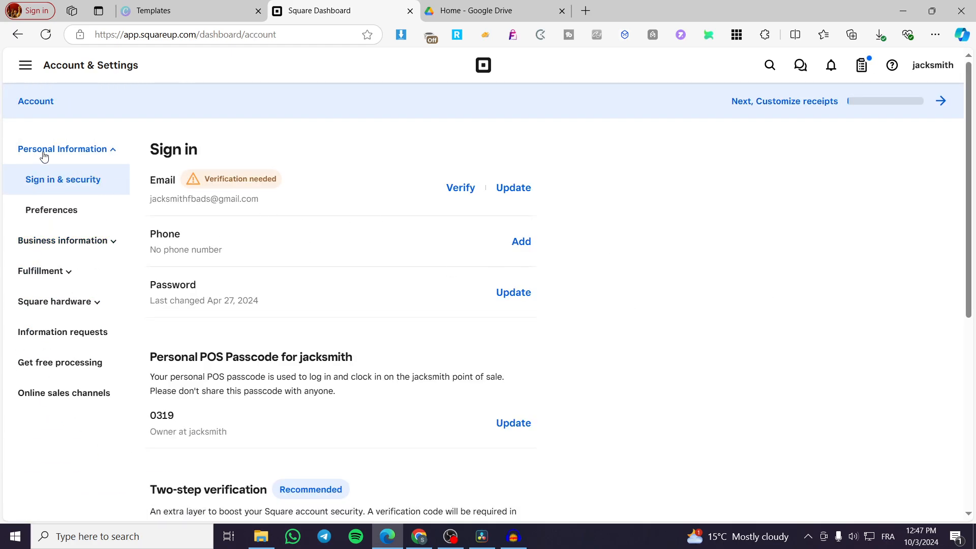
mouse_move(18, 164)
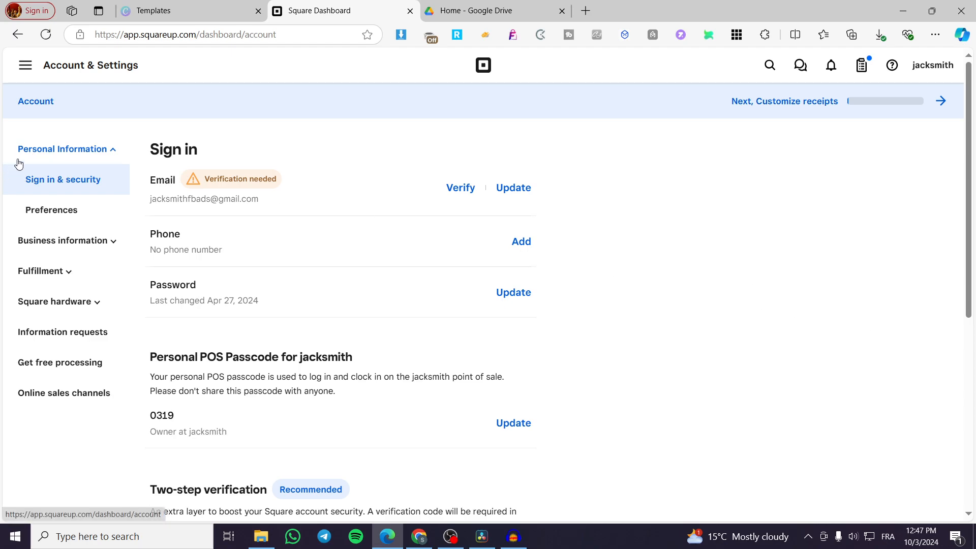
left_click(61, 149)
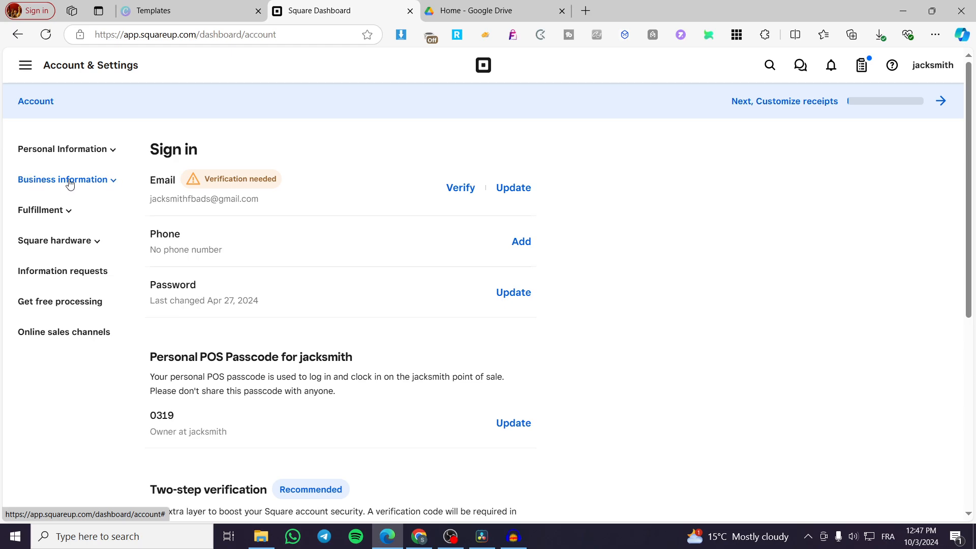
left_click(62, 180)
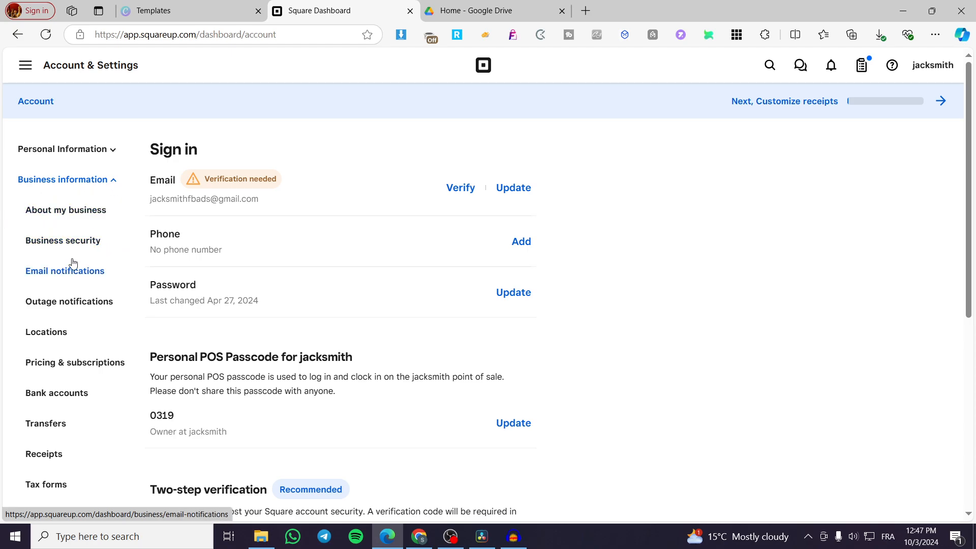
mouse_move(69, 302)
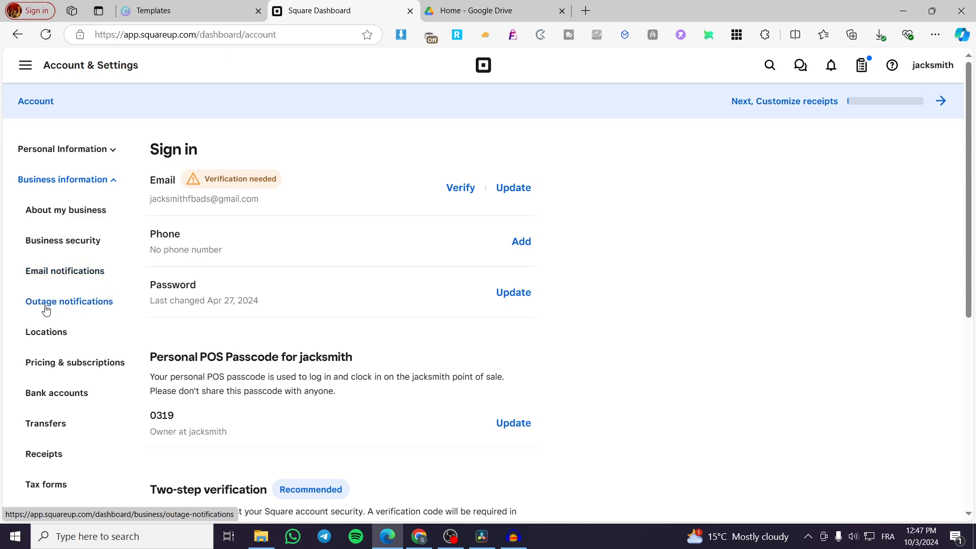
mouse_move(84, 323)
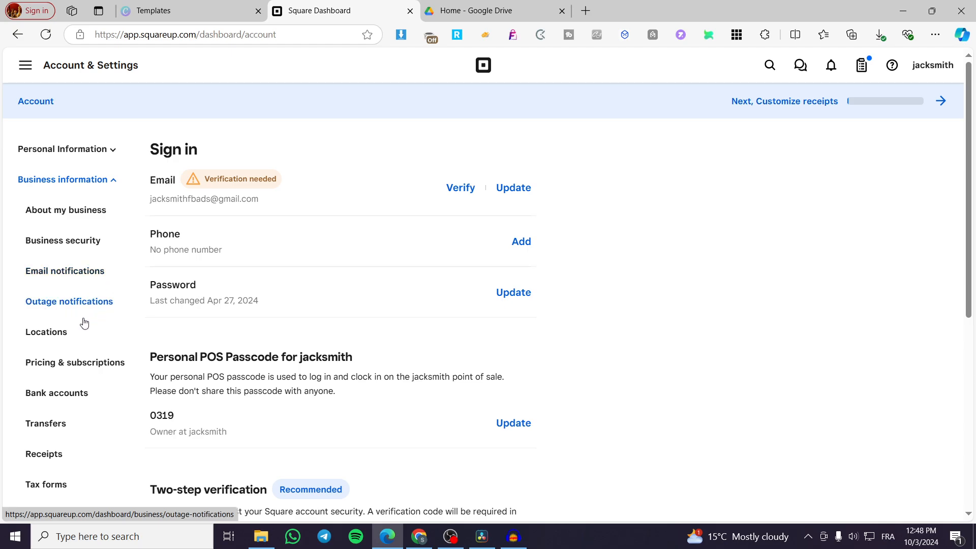
Step: Open the Locations page showing jacksmith, then start creating a new location
left_click(46, 332)
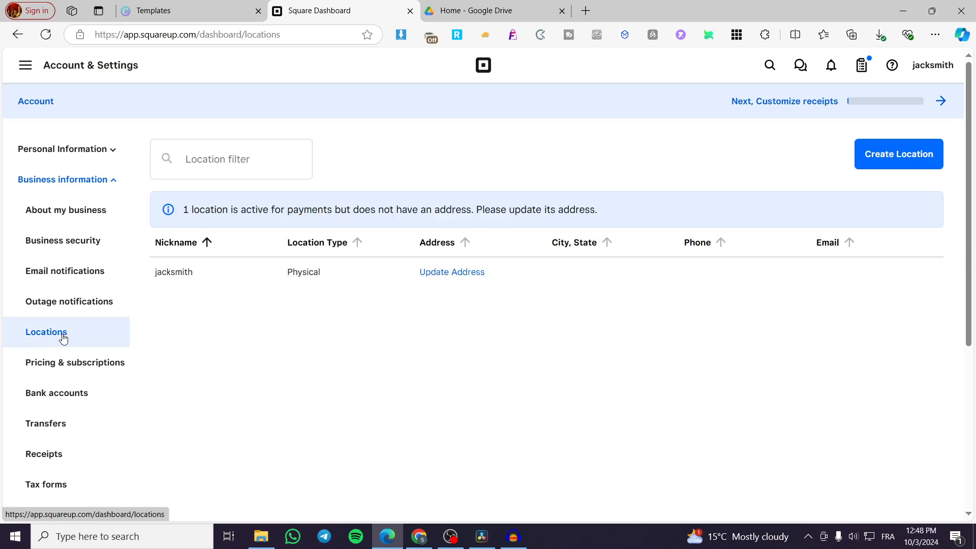
mouse_move(47, 350)
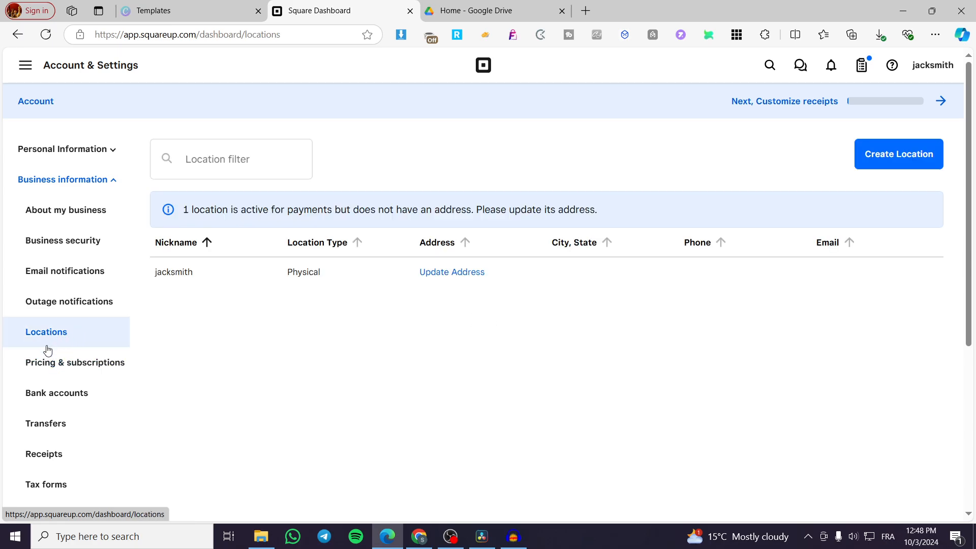
scroll("down", 3)
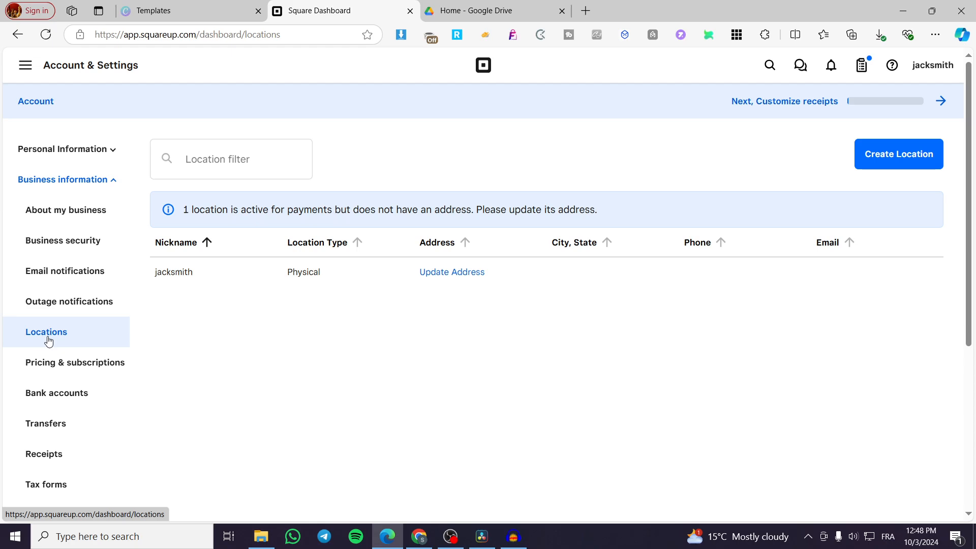
mouse_move(629, 308)
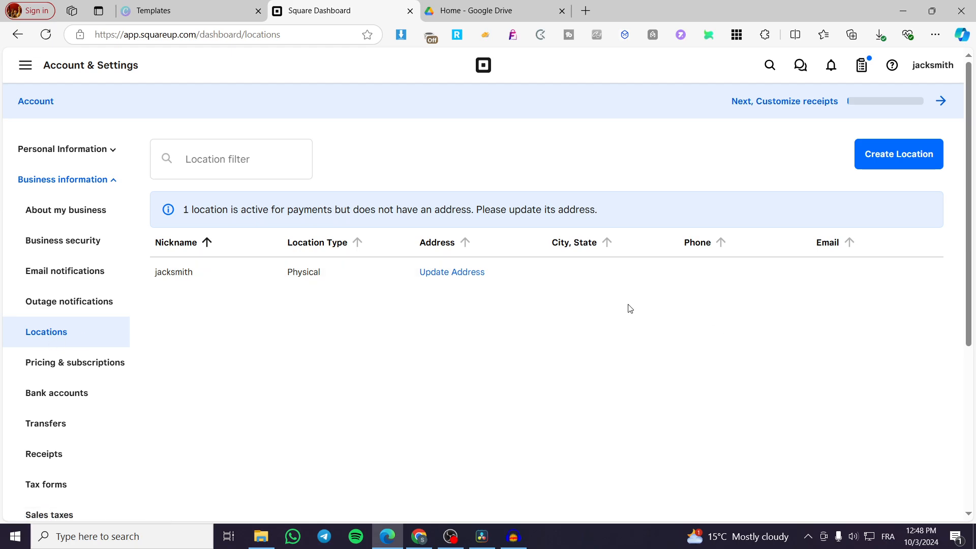
mouse_move(610, 306)
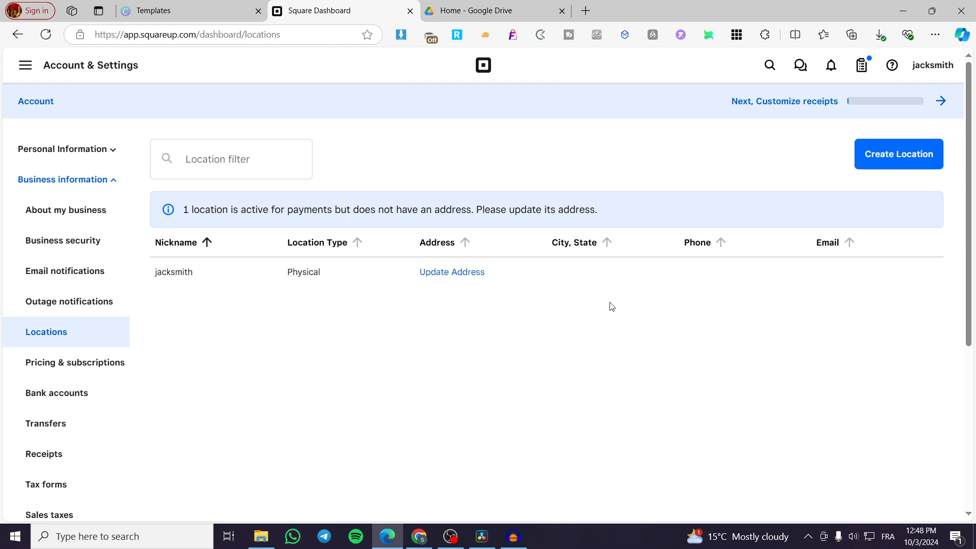
mouse_move(541, 311)
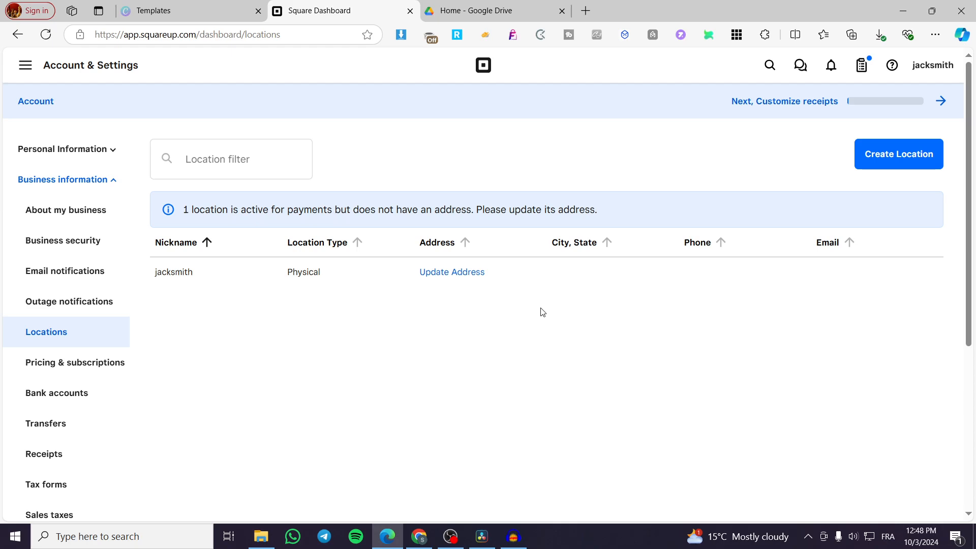
mouse_move(488, 316)
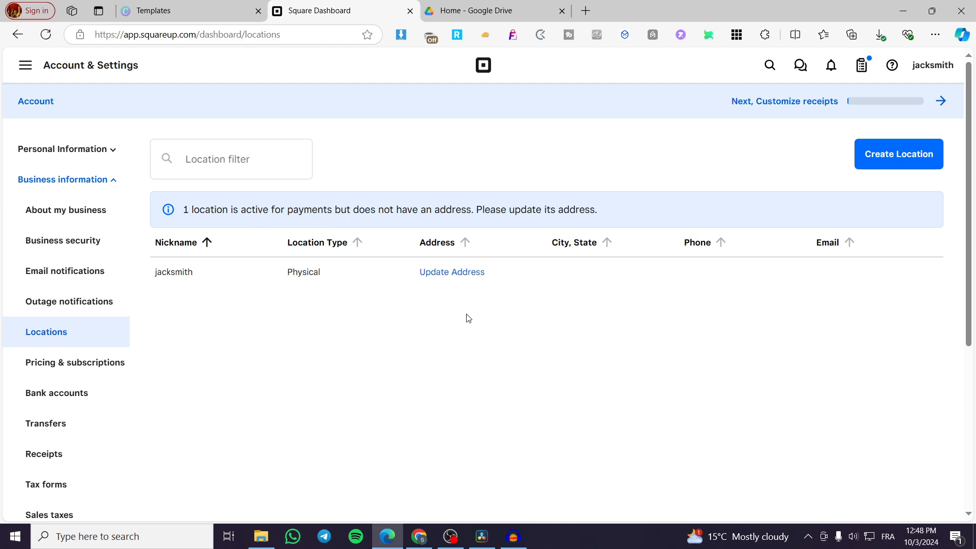
mouse_move(463, 320)
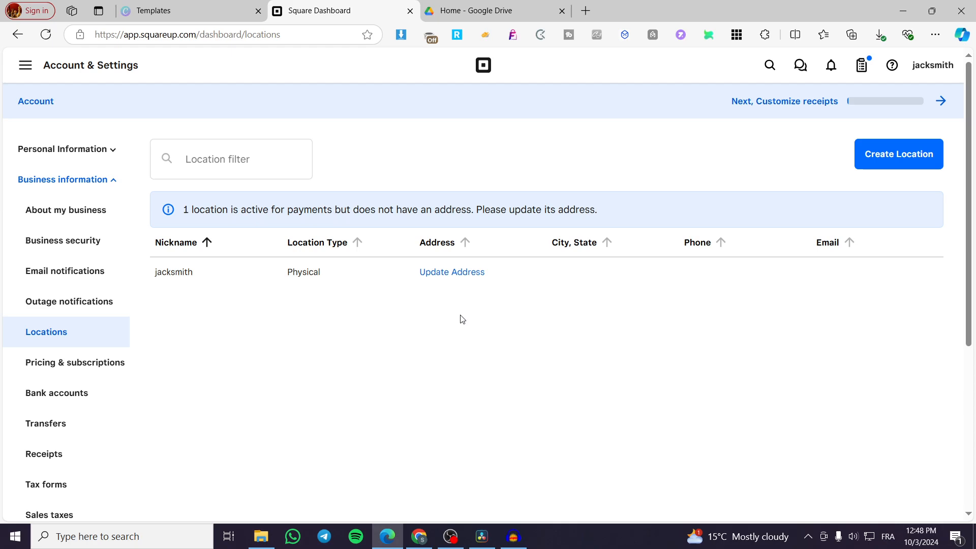
mouse_move(458, 320)
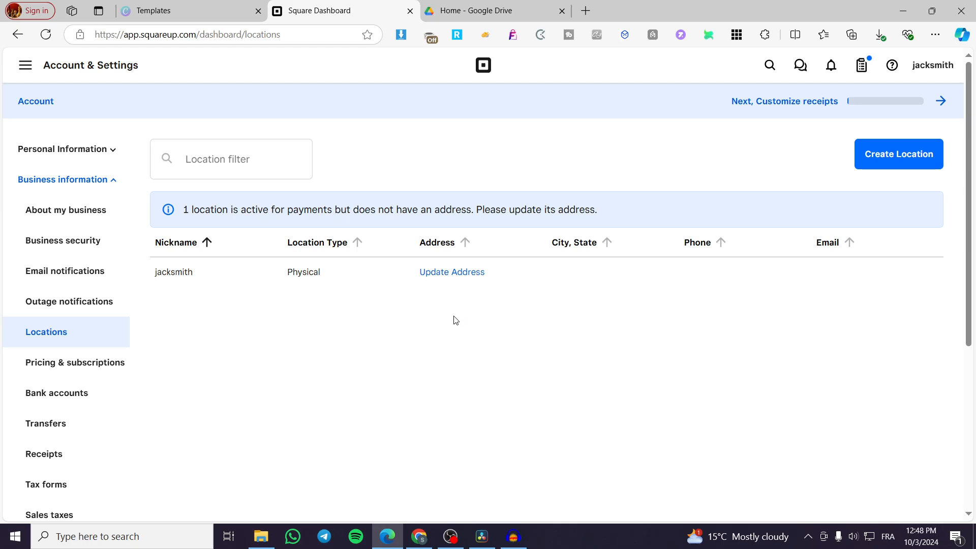
mouse_move(262, 323)
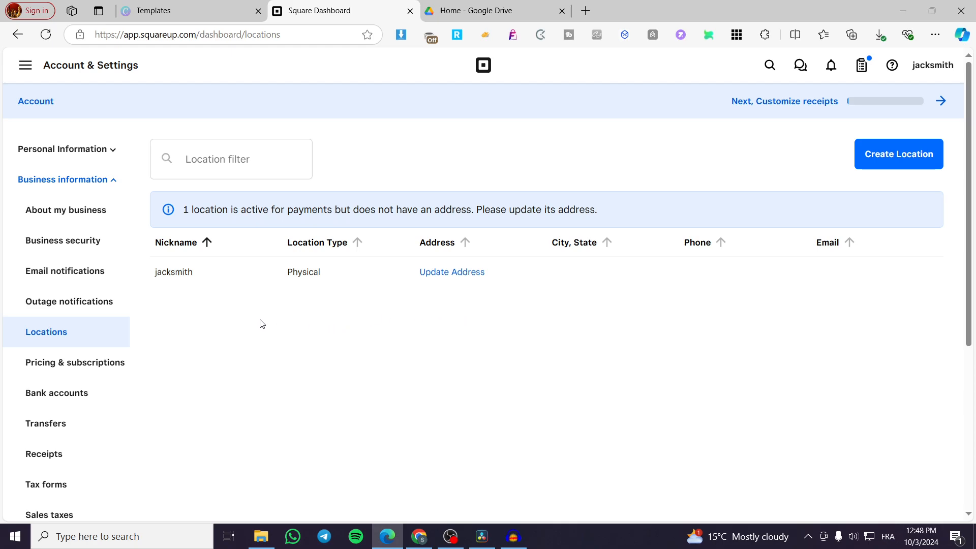
mouse_move(189, 274)
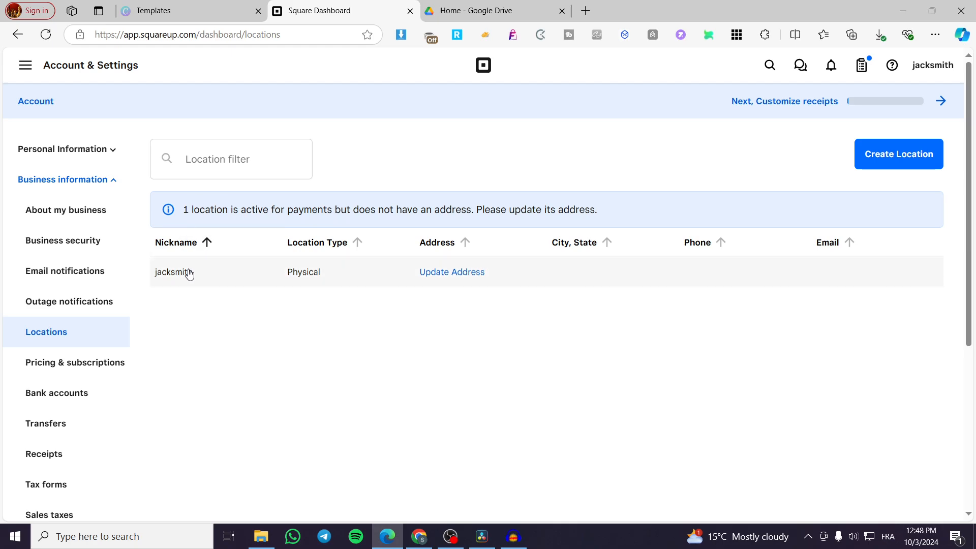
mouse_move(186, 289)
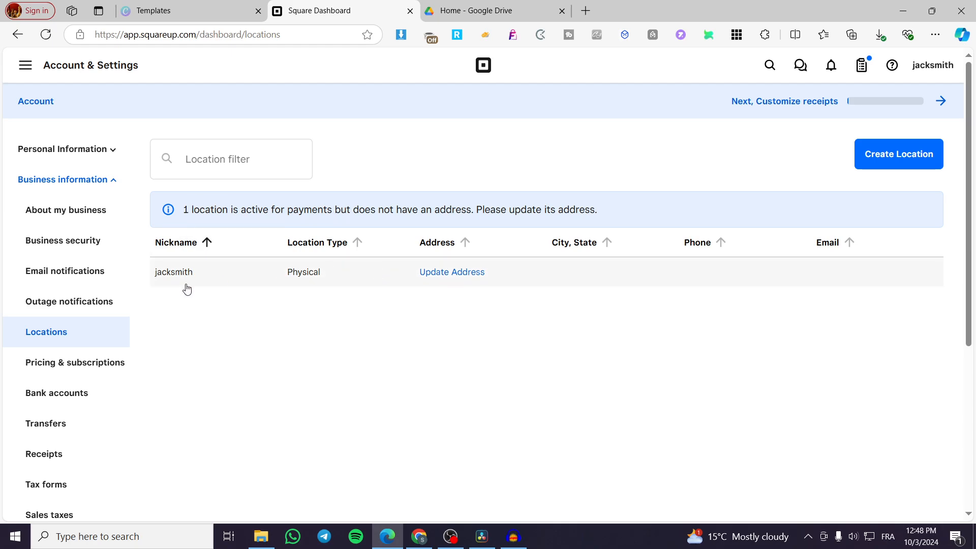
mouse_move(476, 318)
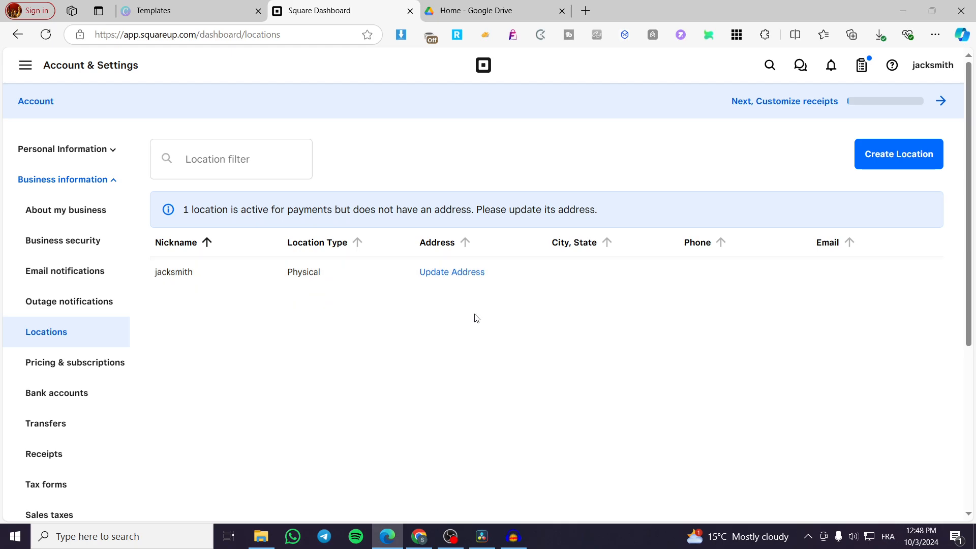
left_click(898, 153)
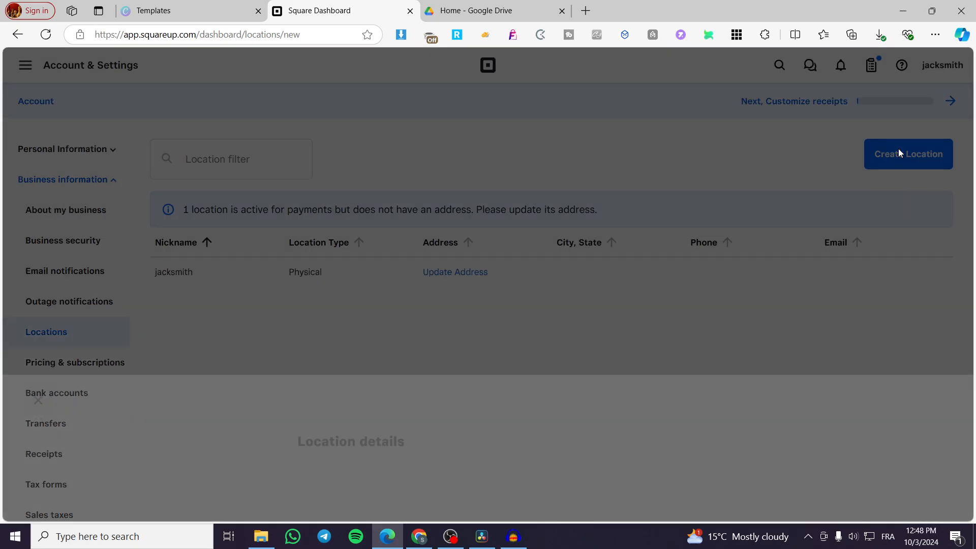
left_click(907, 153)
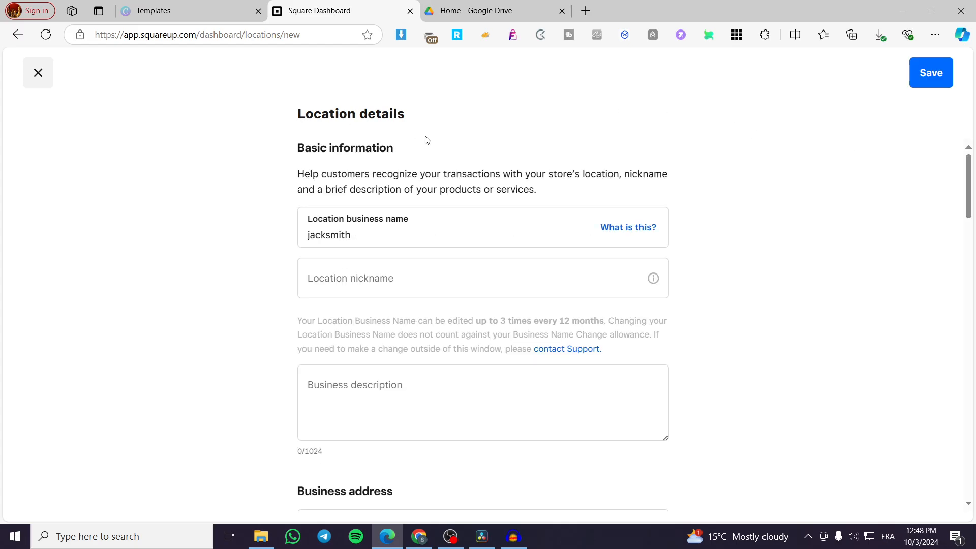
mouse_move(471, 129)
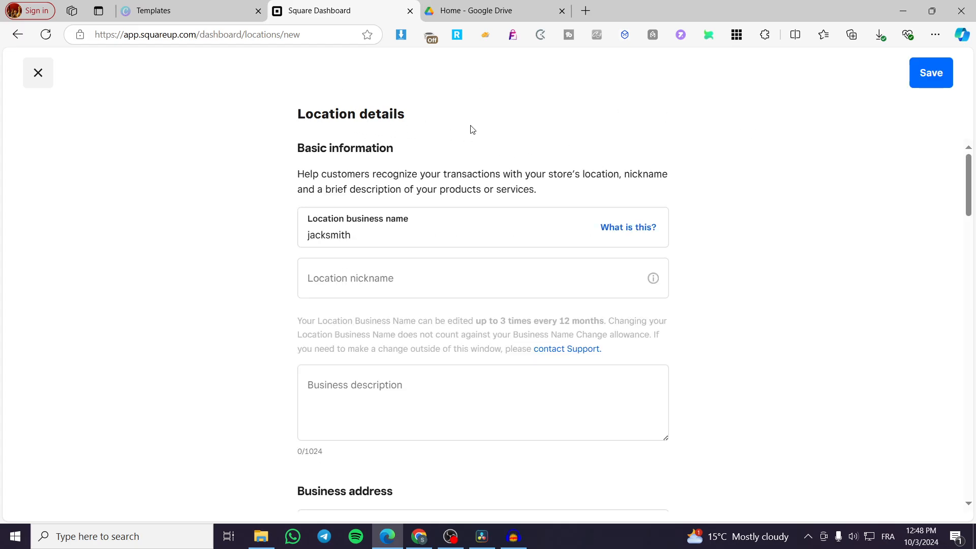
mouse_move(340, 169)
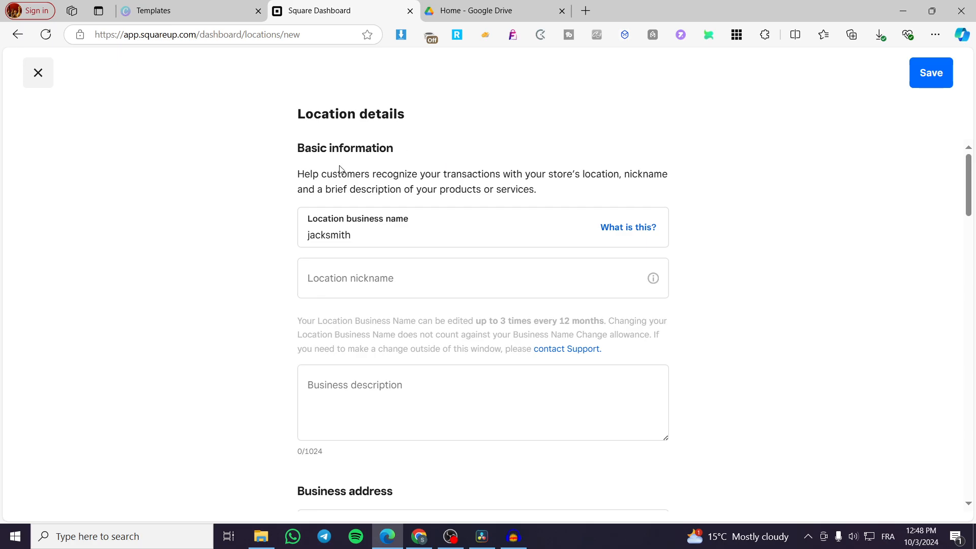
left_click(374, 226)
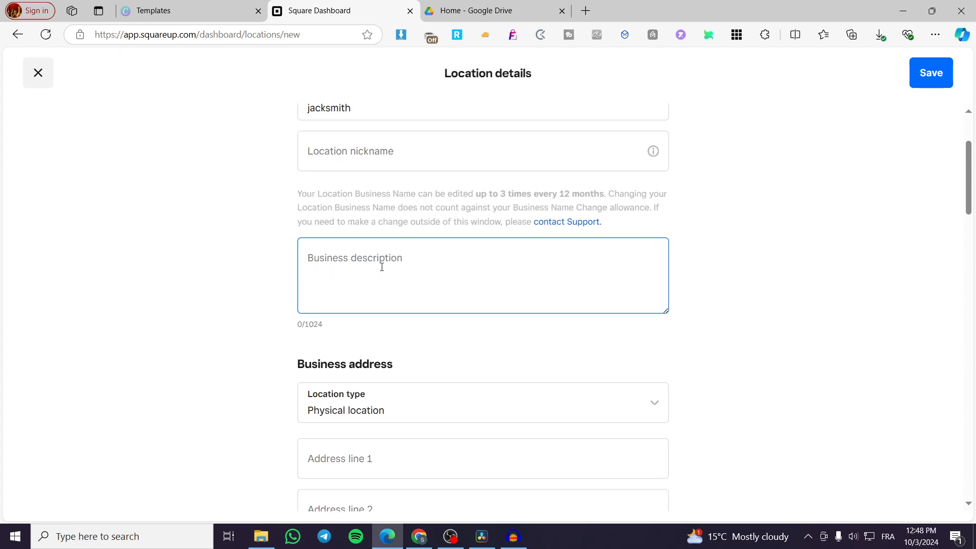
scroll("down", 3)
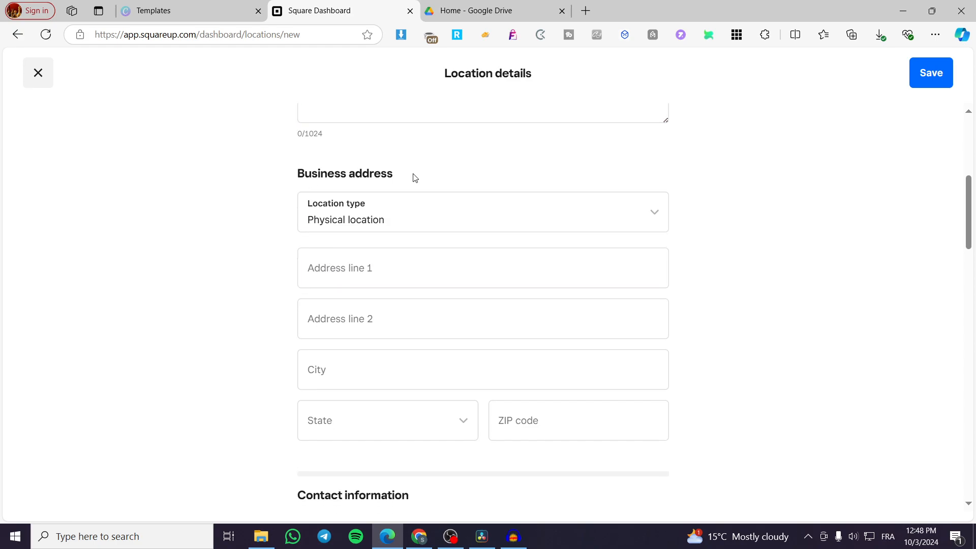
left_click(483, 212)
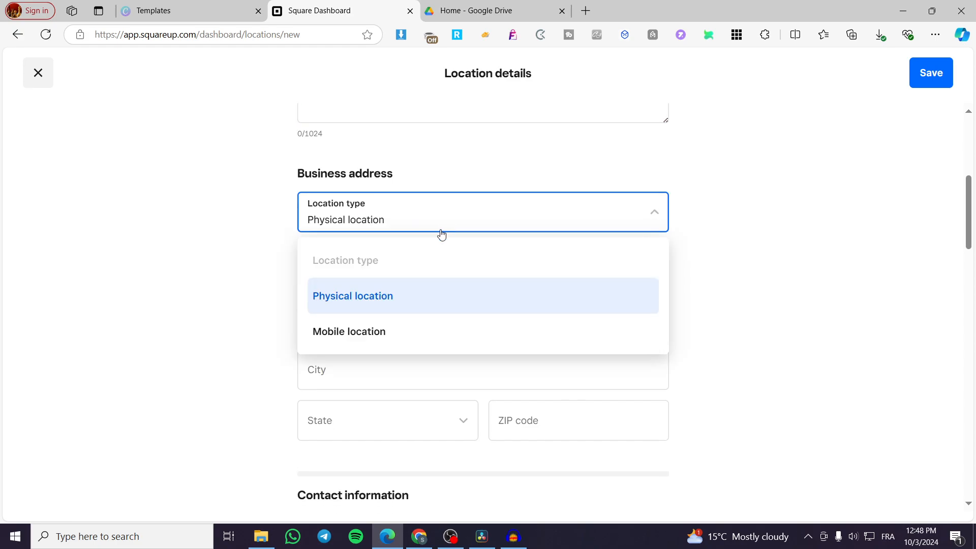
mouse_move(443, 220)
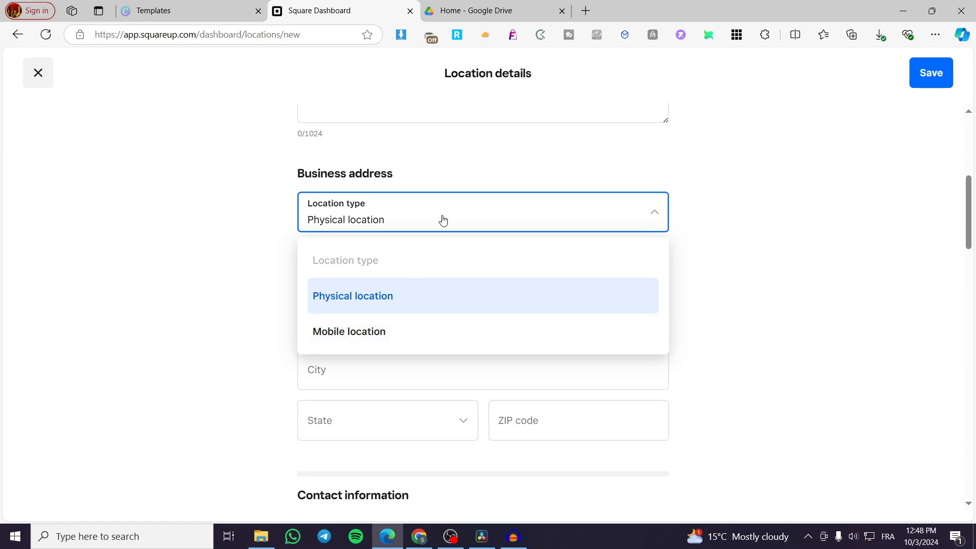
left_click(352, 296)
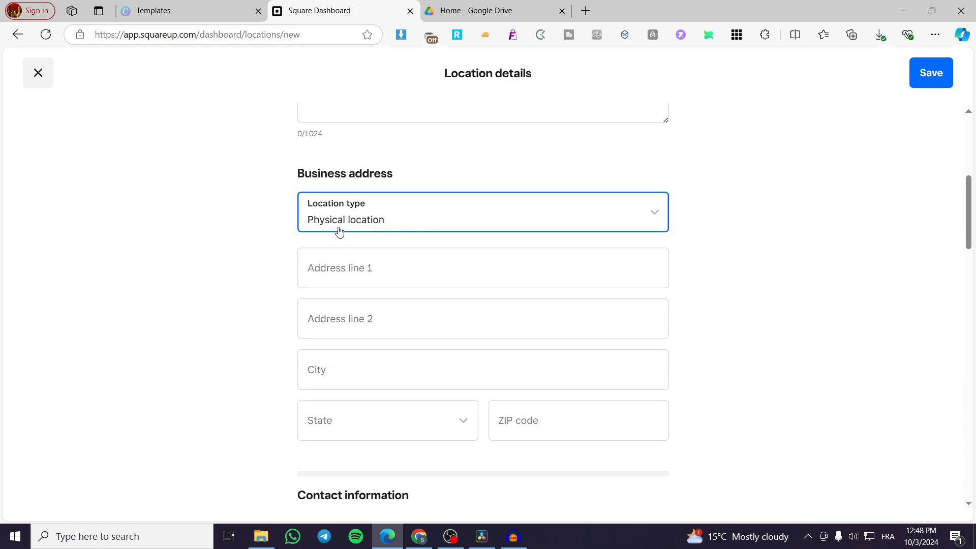
left_click(483, 268)
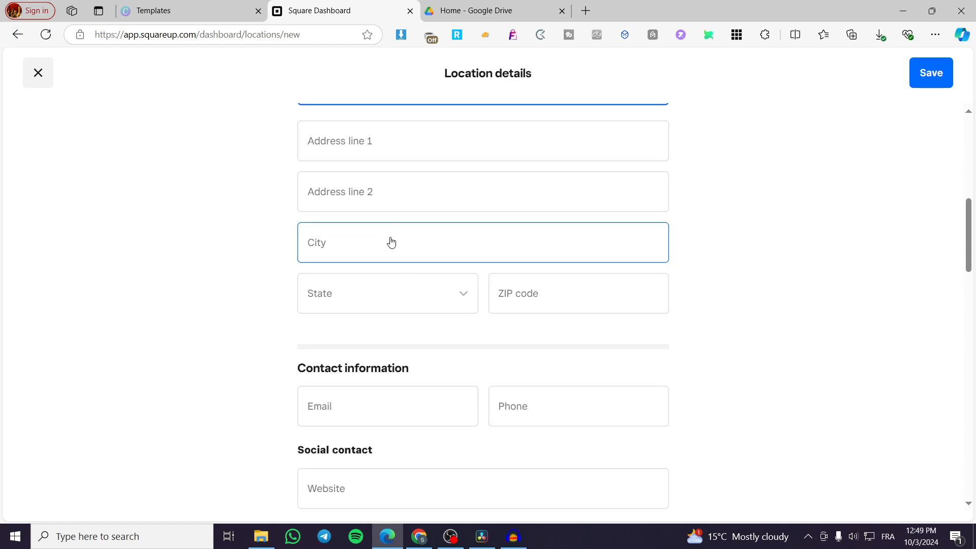
scroll("down", 3)
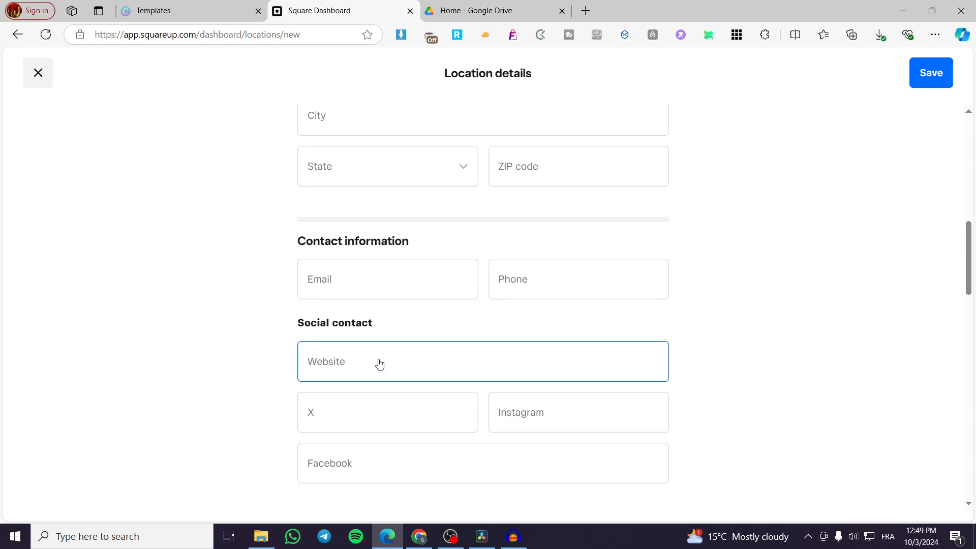
scroll("down", 3)
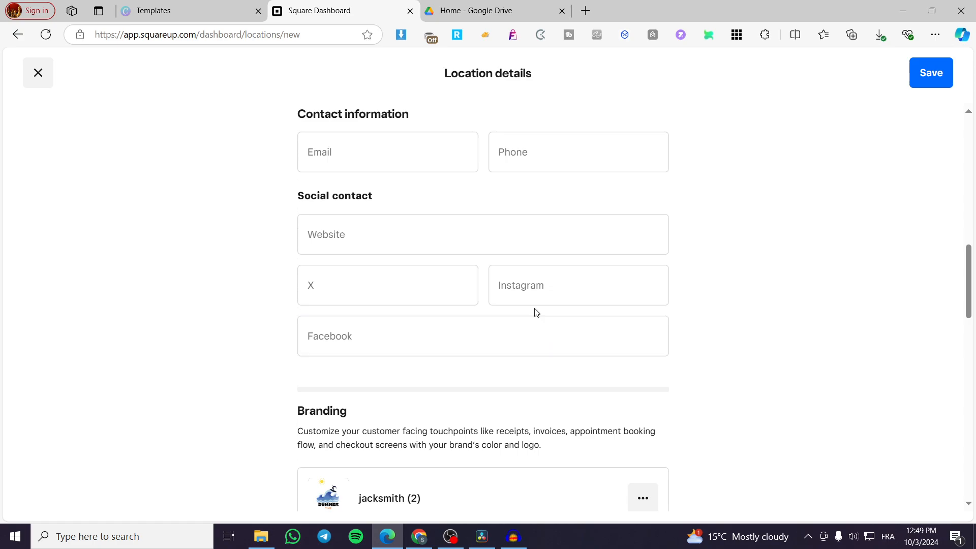
scroll("down", 3)
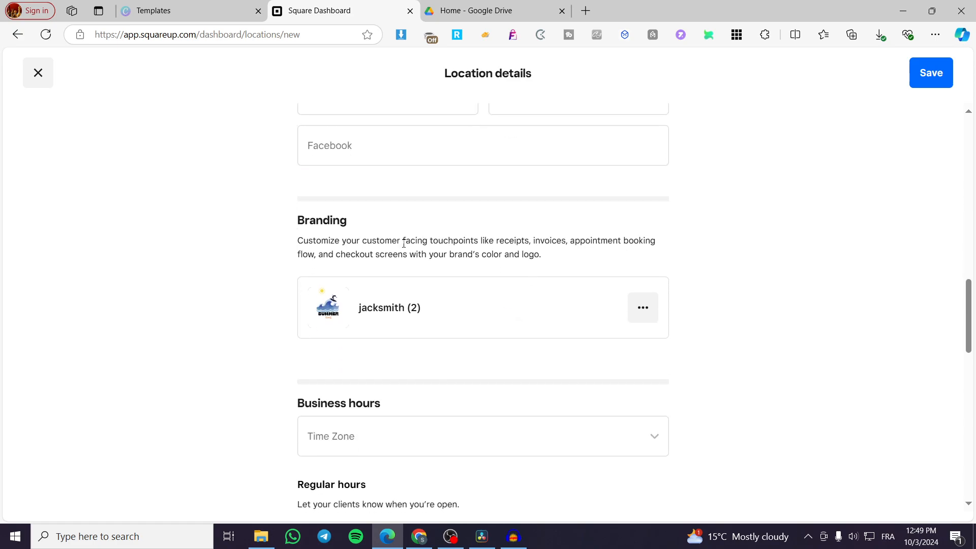
scroll("down", 3)
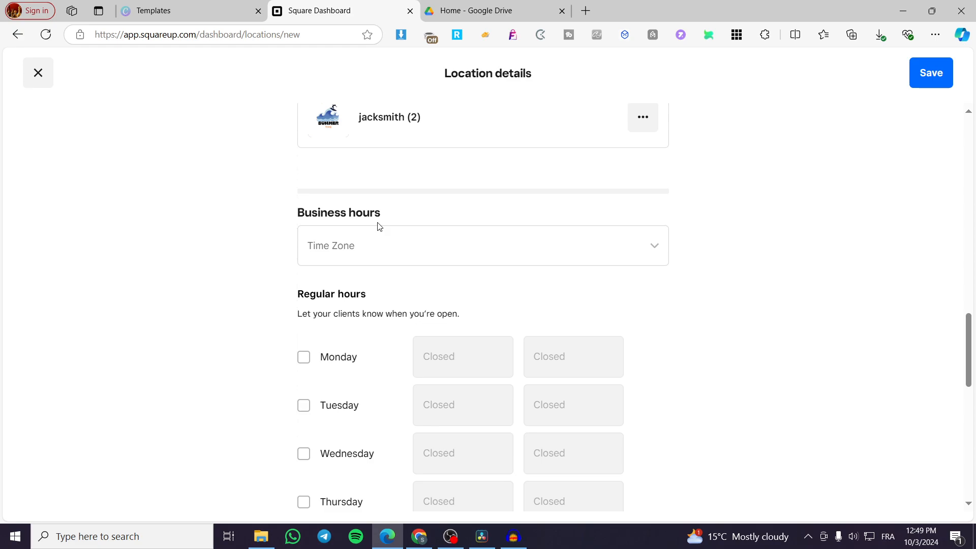
Step: Mark Monday open with opening time 09:00 AM and closing time 07:00 PM
left_click(482, 245)
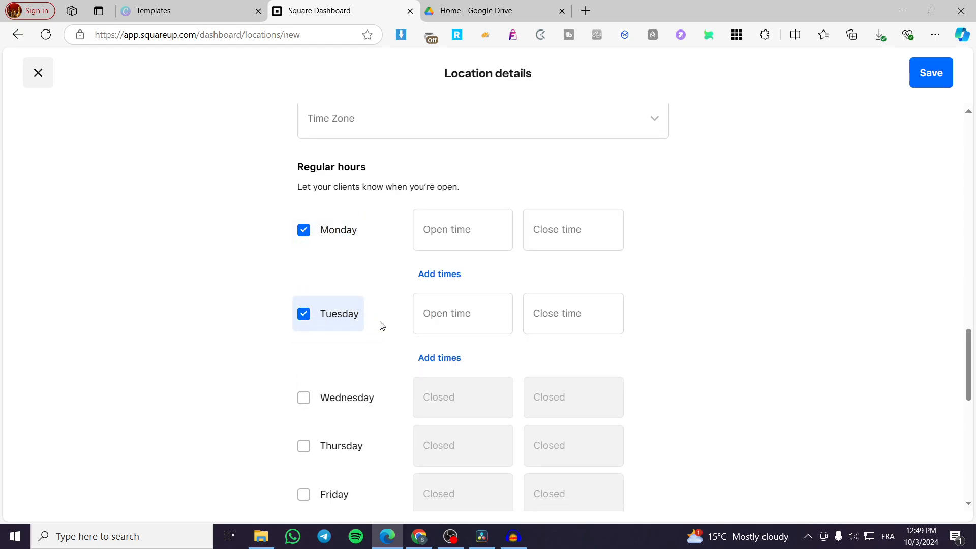
left_click(462, 229)
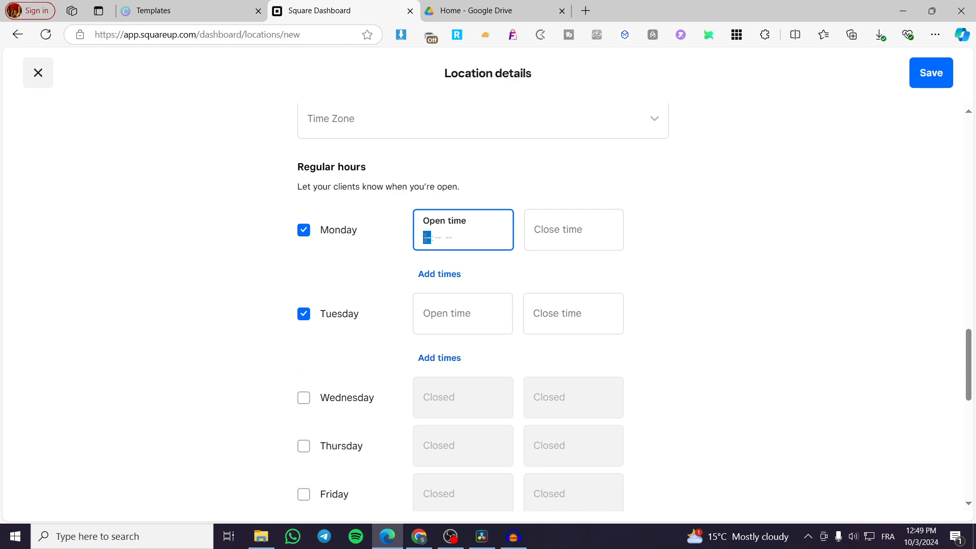
type("09:00 AM")
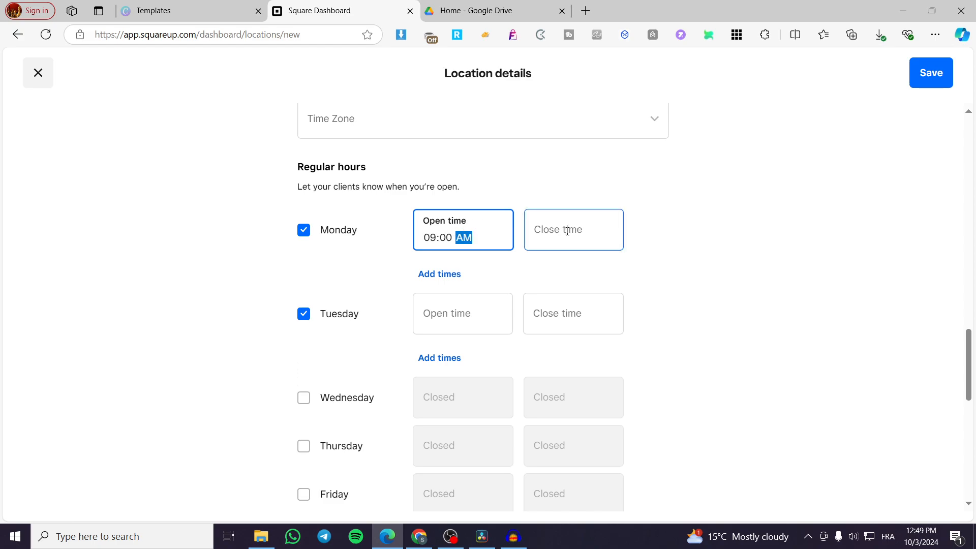
left_click(572, 229)
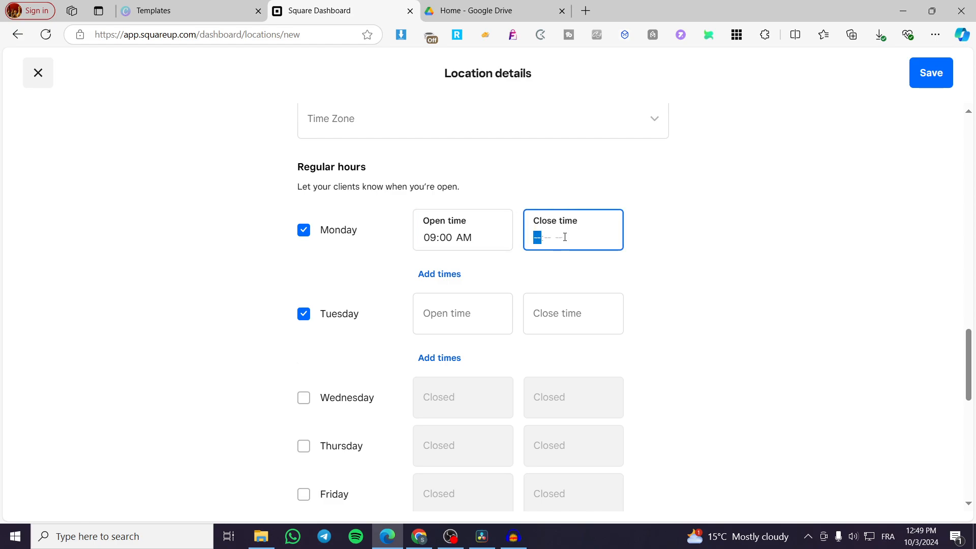
type("07:00 PM")
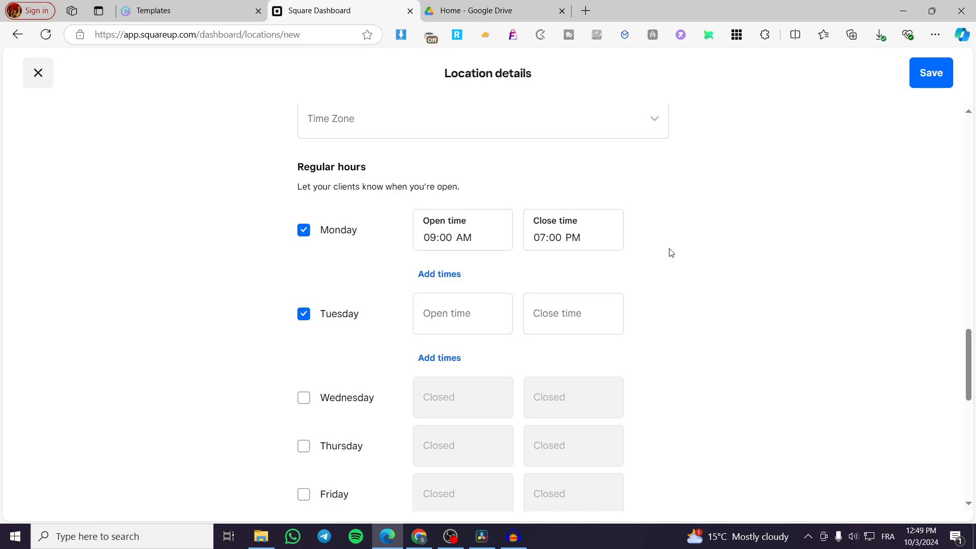
scroll("down", 3)
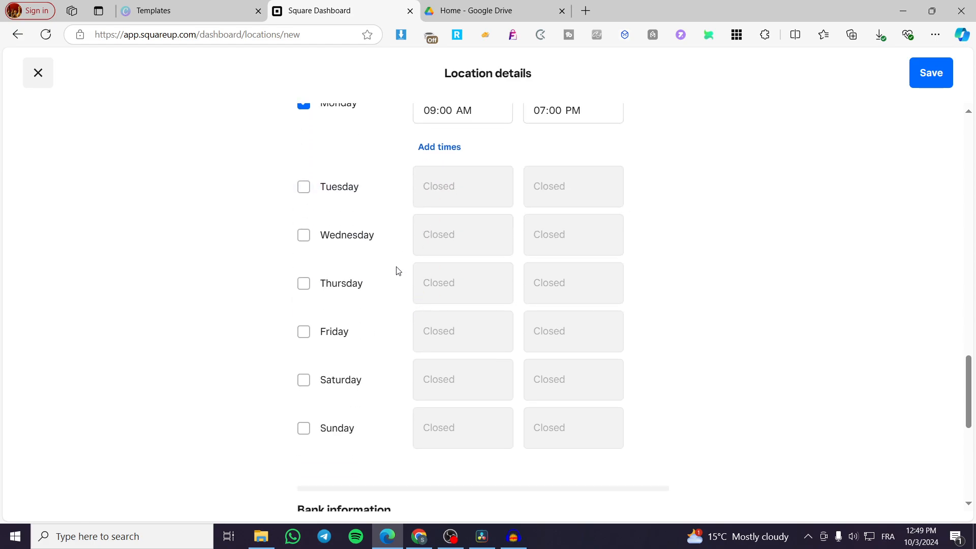
Step: Review the form, attempt Save despite the missing nickname, and close back to Locations
scroll("down", 3)
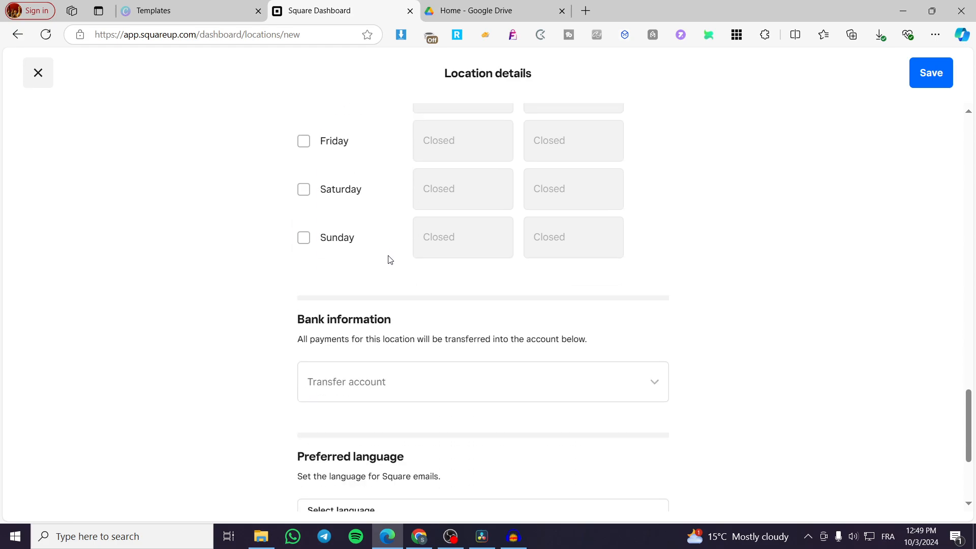
scroll("down", 3)
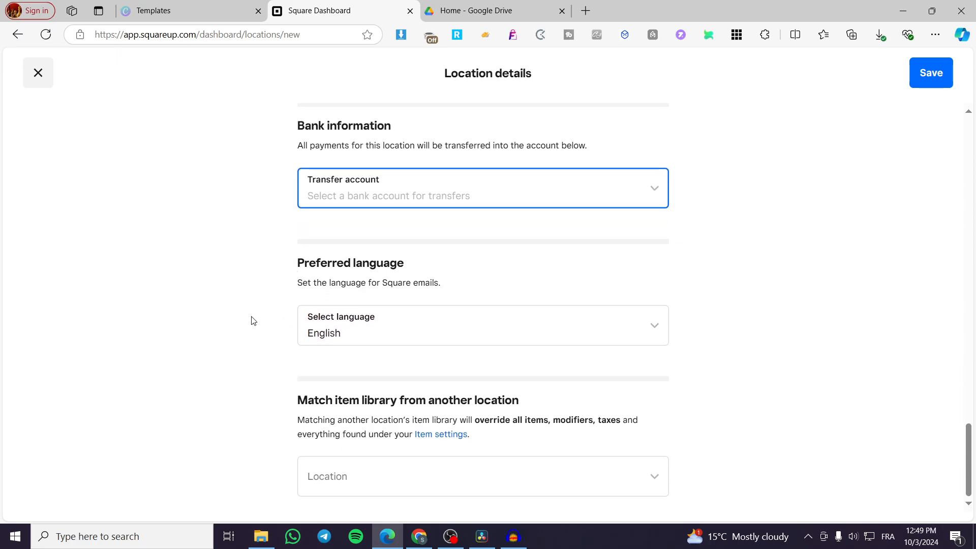
mouse_move(295, 401)
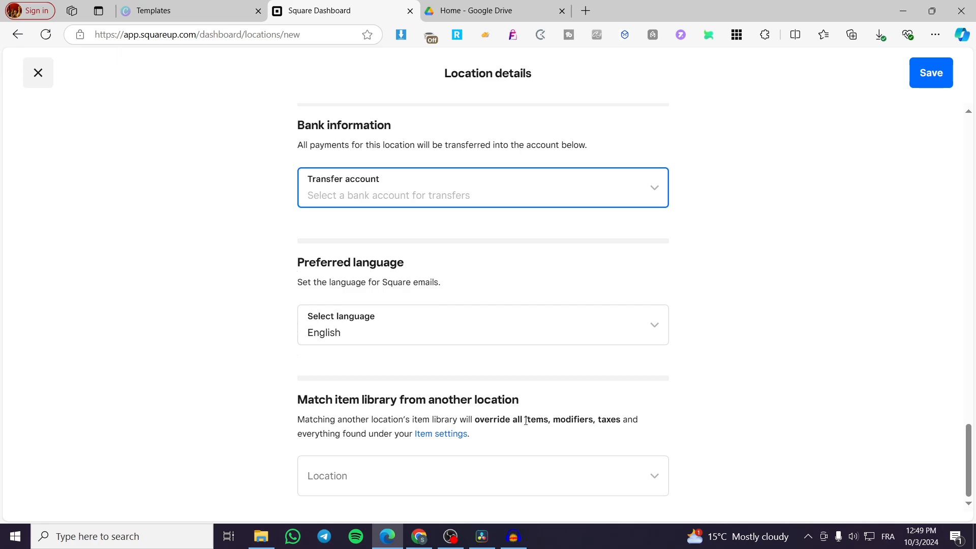
scroll("up", 3)
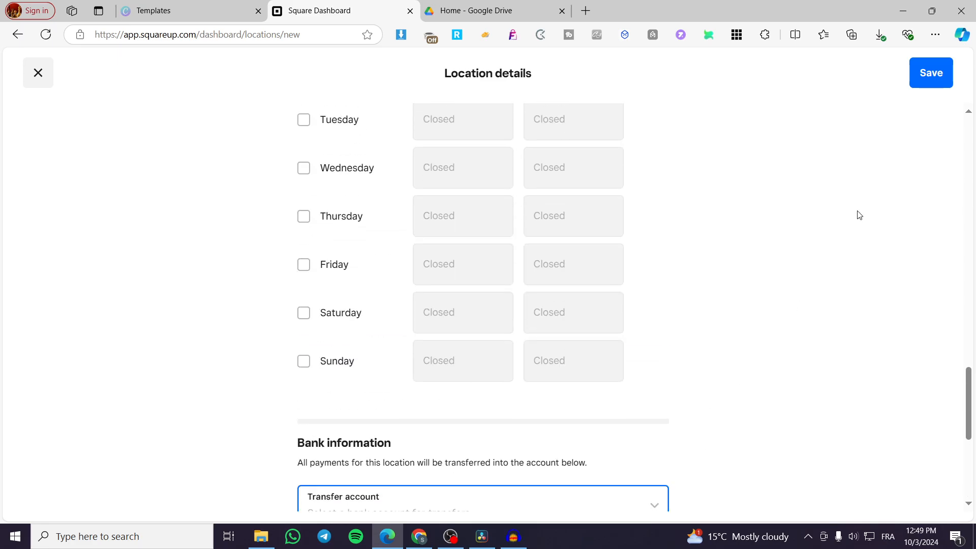
left_click(929, 73)
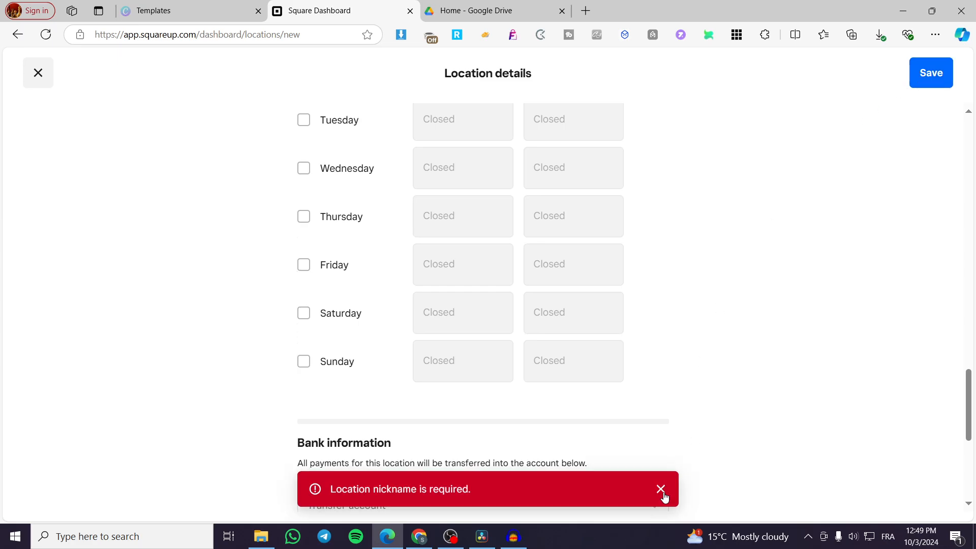
left_click(37, 72)
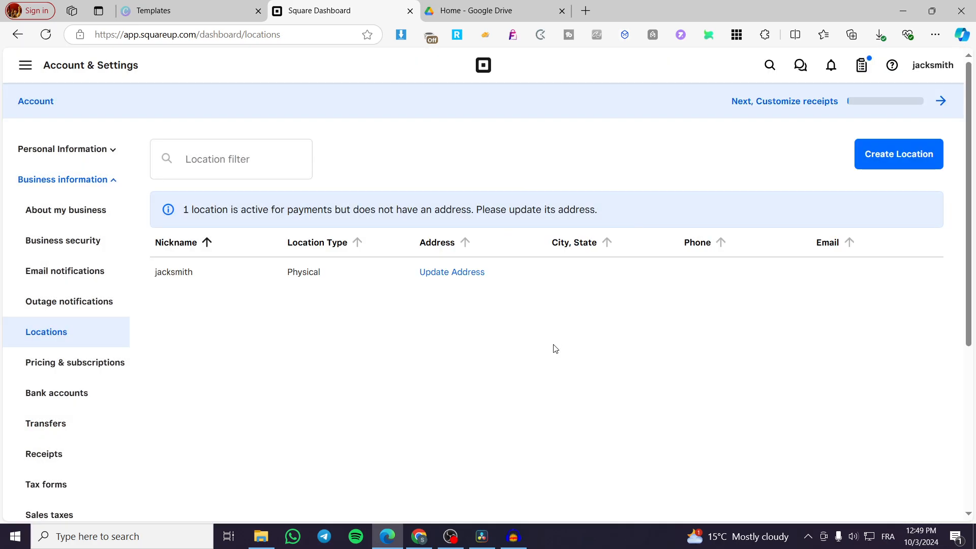